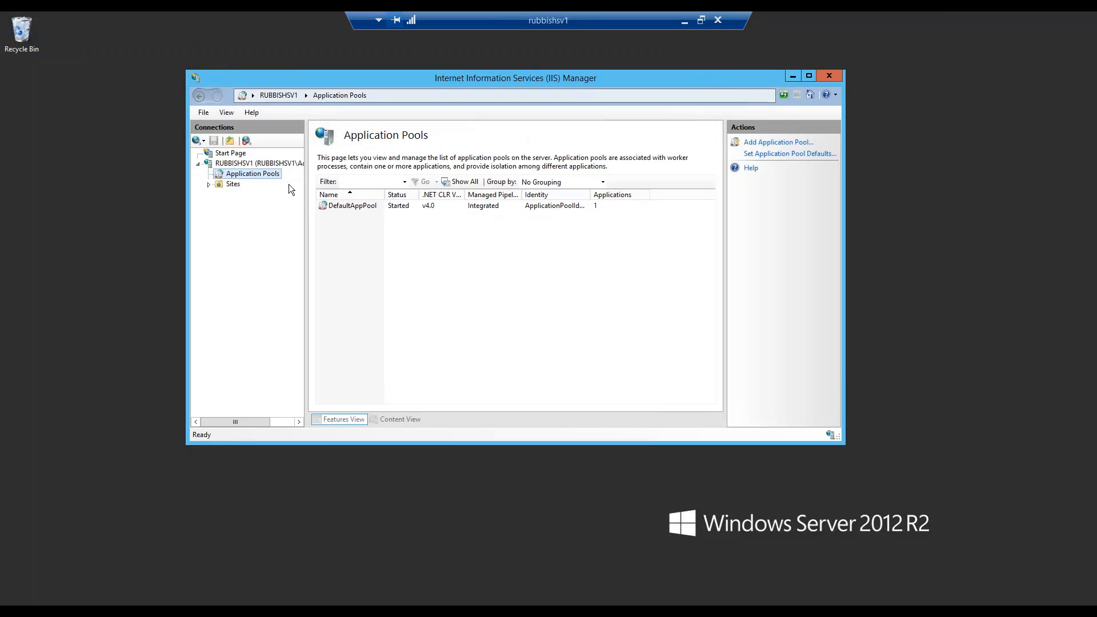
mouse_move(247, 177)
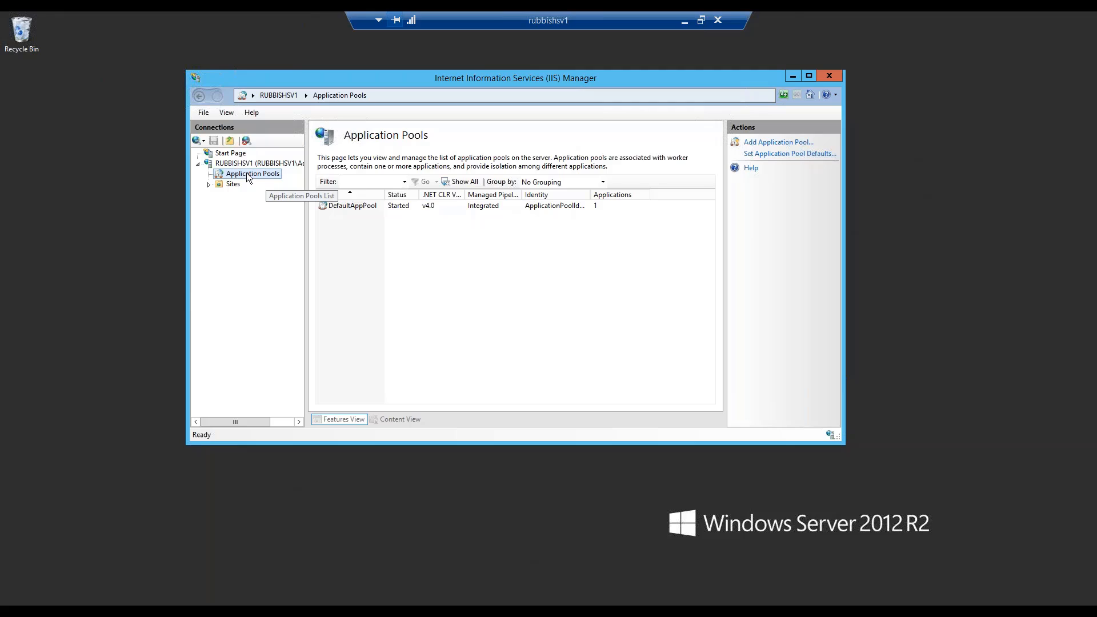
Bring up the Add Application Pool form and review its name and pipeline mode fields.
right_click(251, 173)
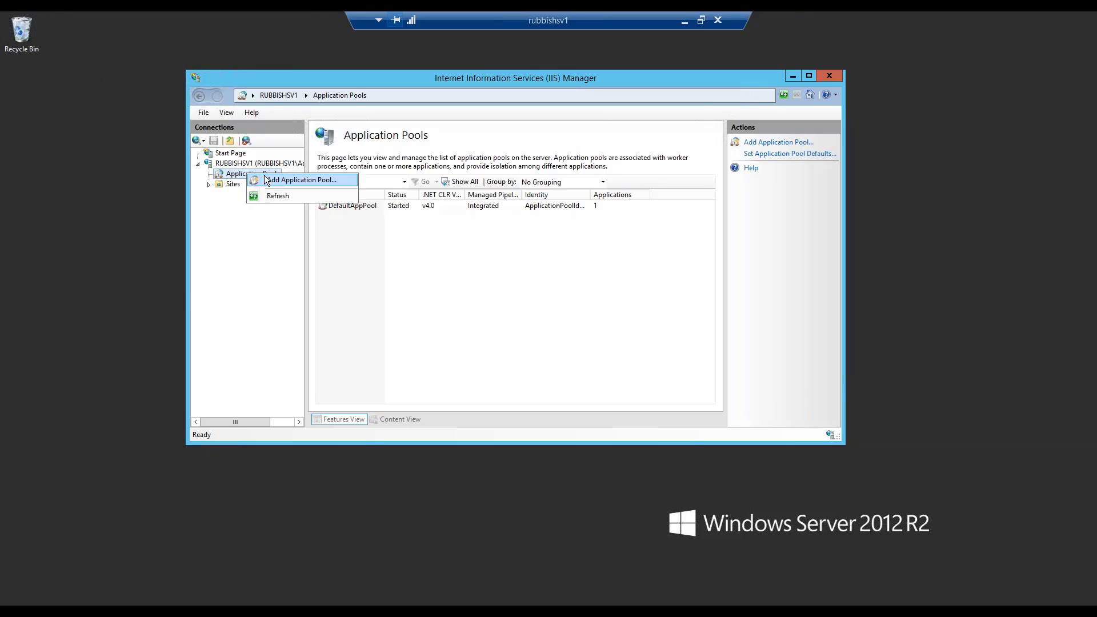
click(301, 179)
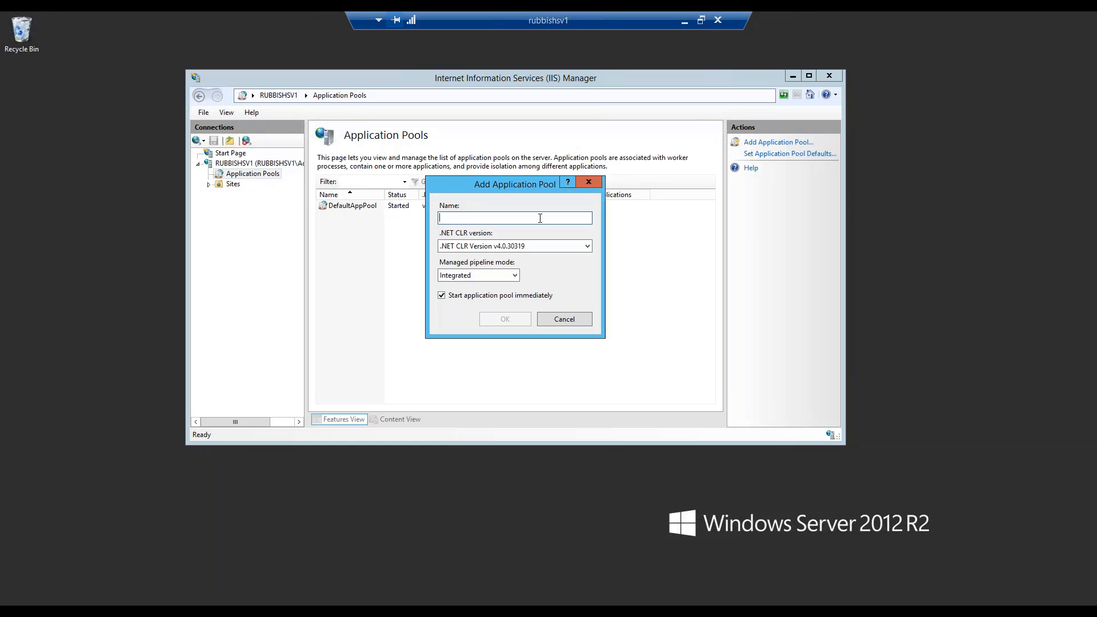
click(524, 246)
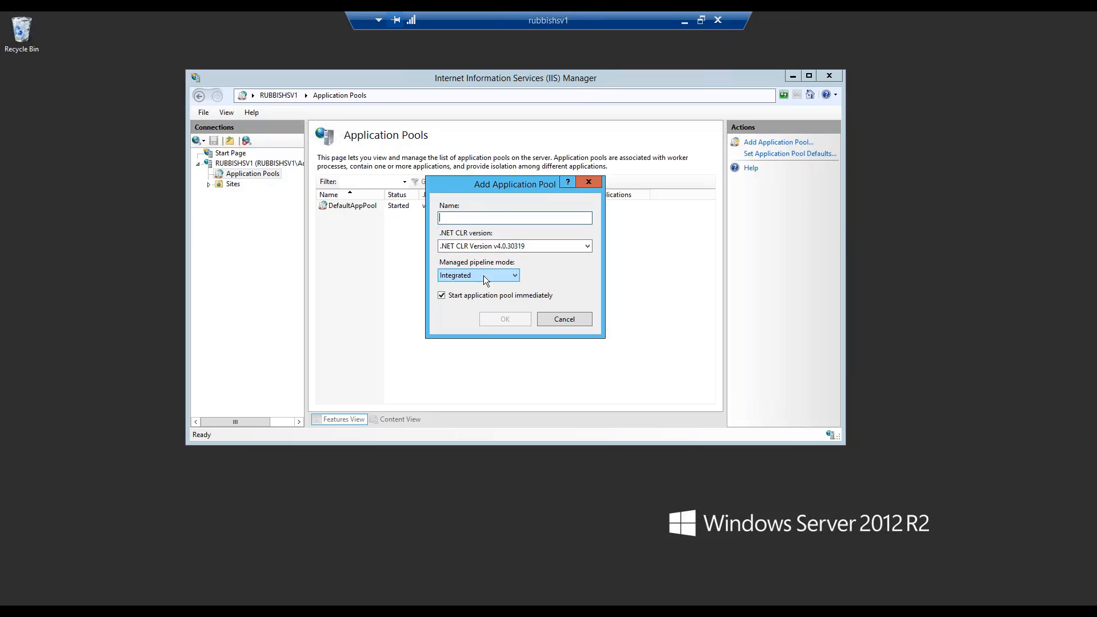
click(564, 319)
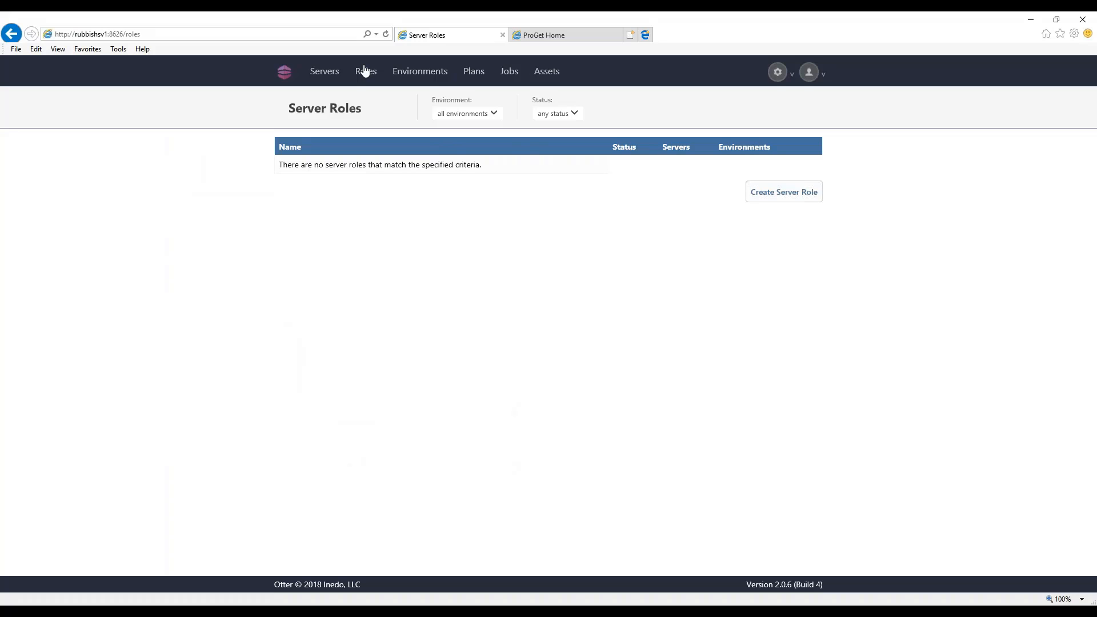
mouse_move(804, 197)
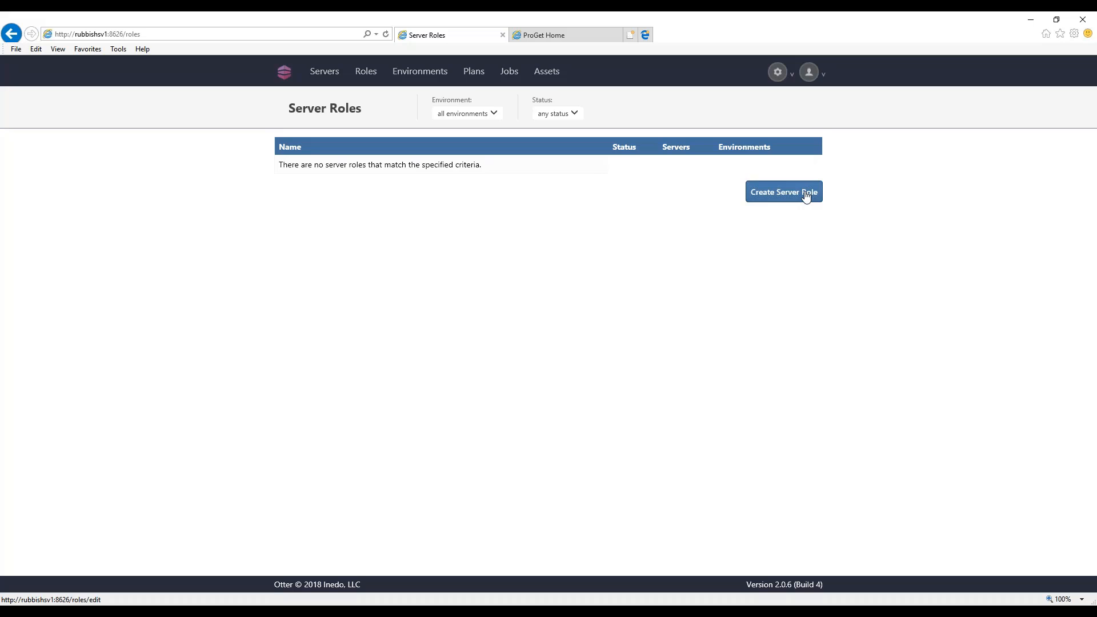
Create a new server role named accounts-web and save it.
click(783, 192)
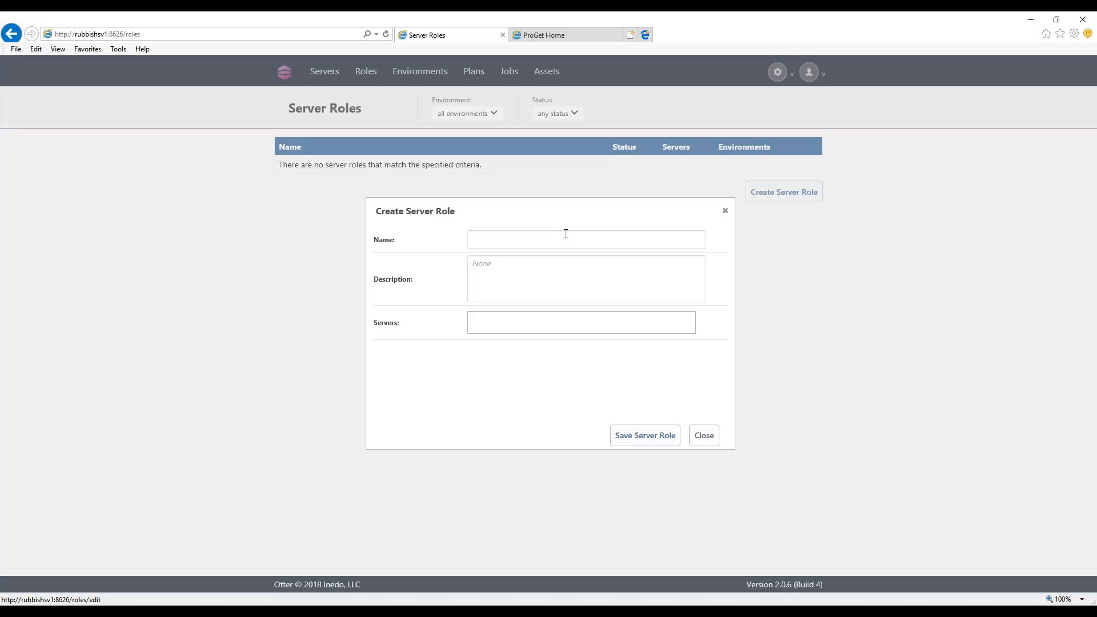
text(accounts)
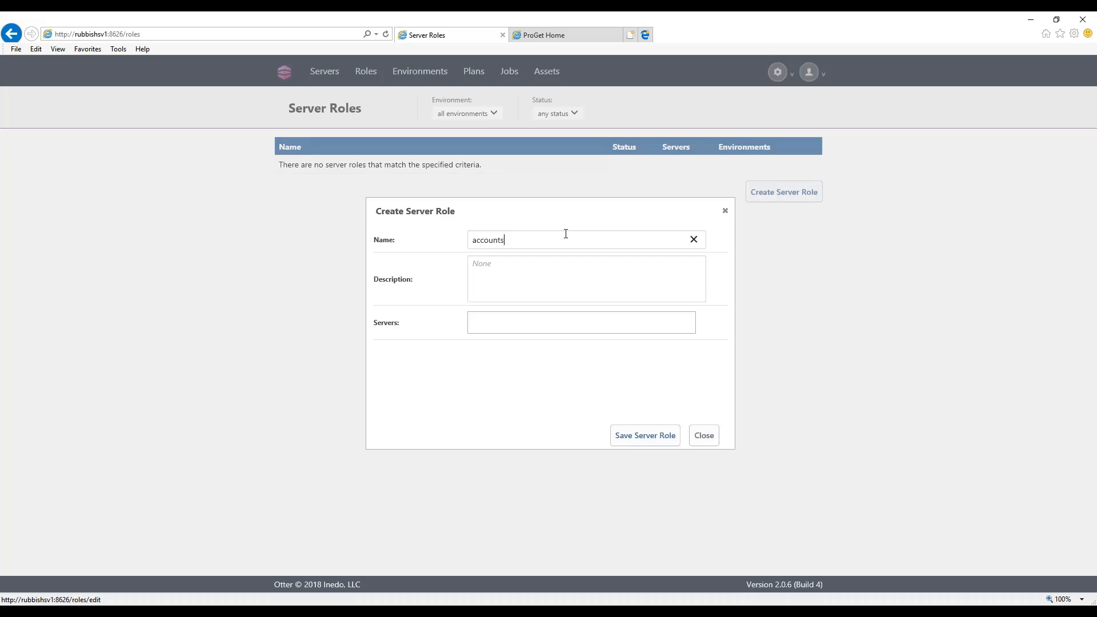
text(-web)
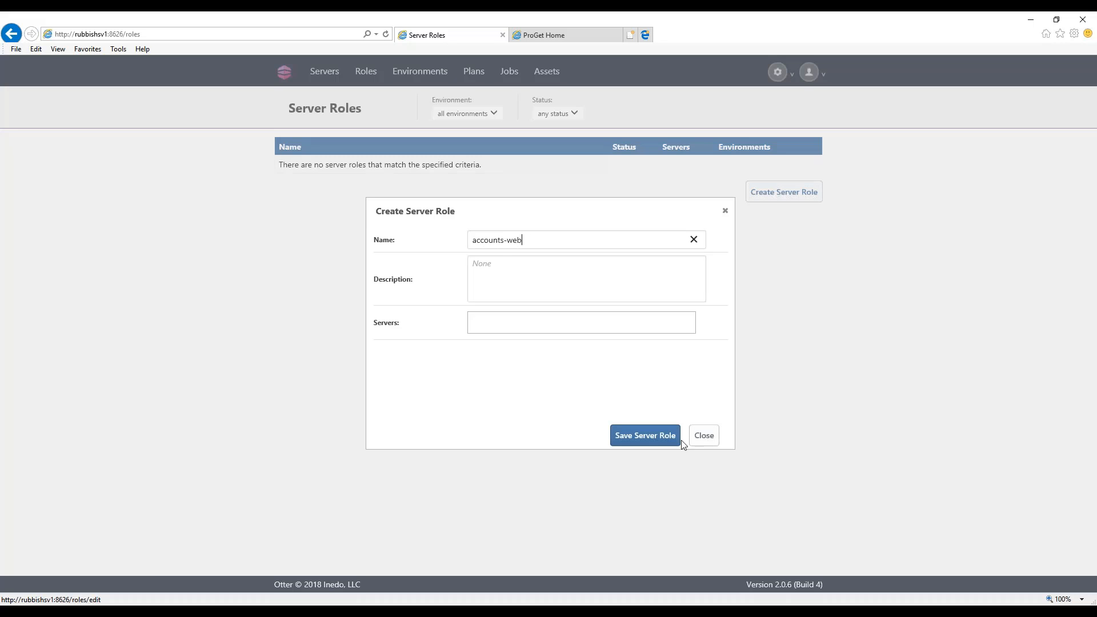
click(644, 435)
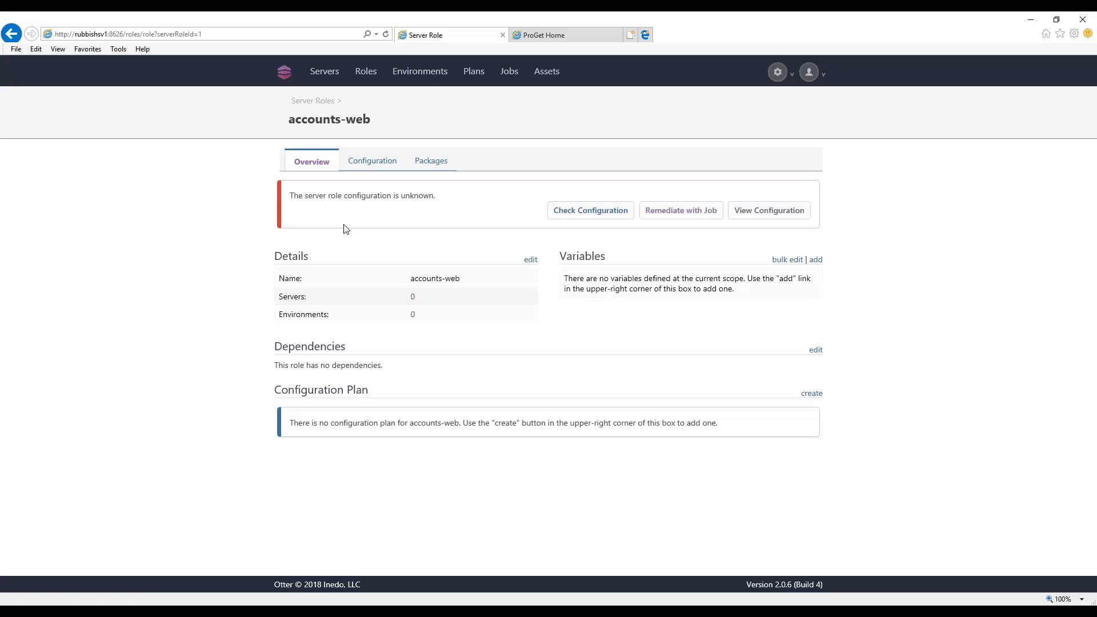
mouse_move(644, 374)
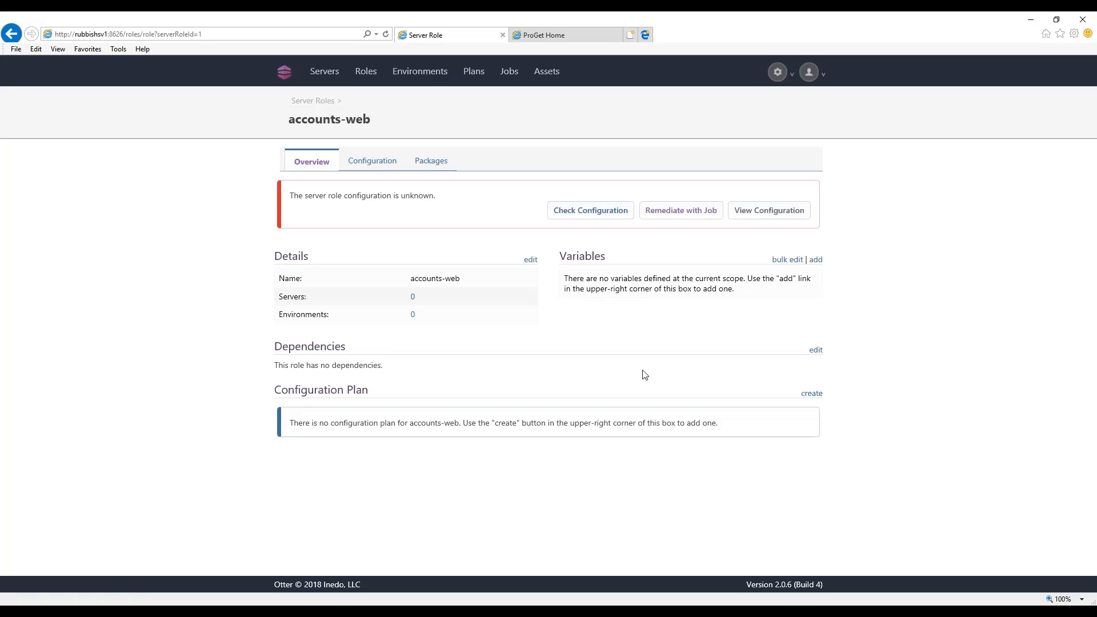
mouse_move(811, 393)
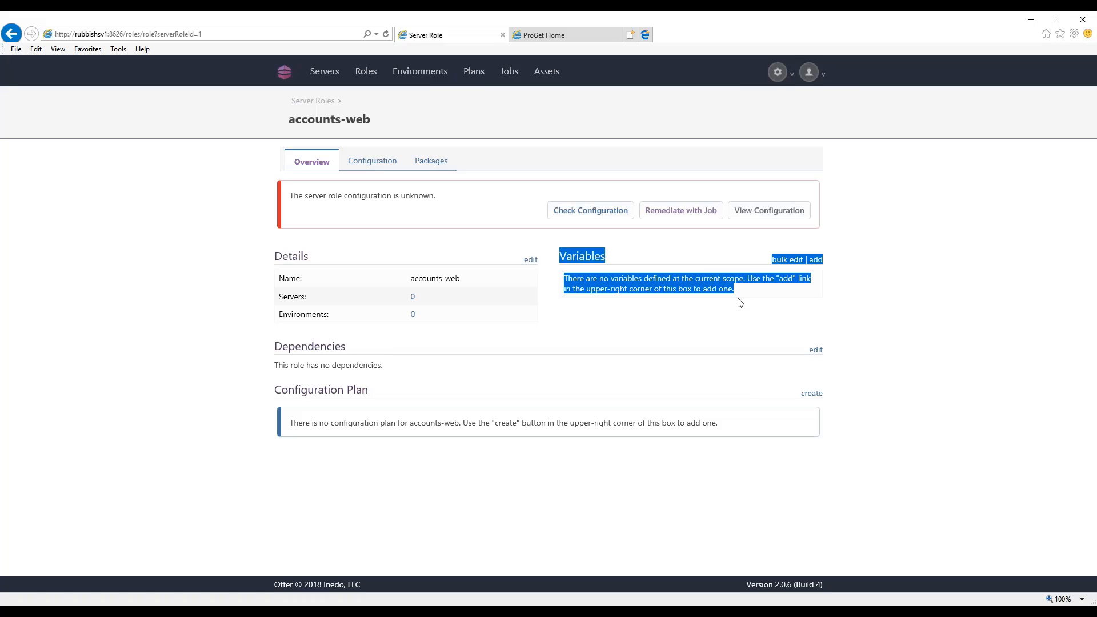
mouse_move(729, 292)
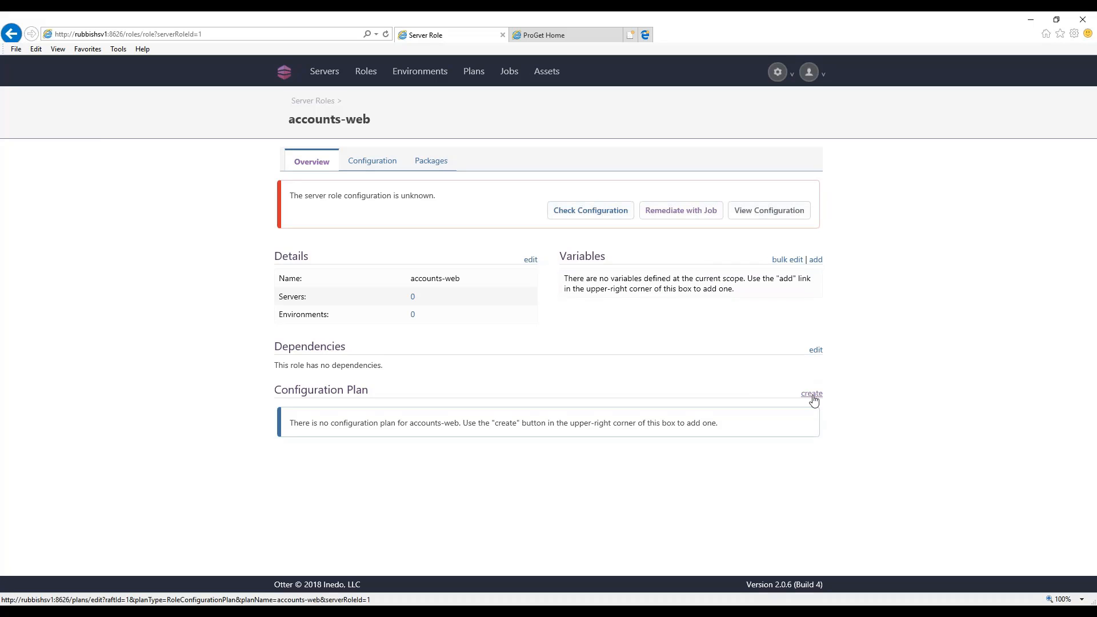
Start creating a configuration plan for the accounts-web role from its overview.
click(811, 393)
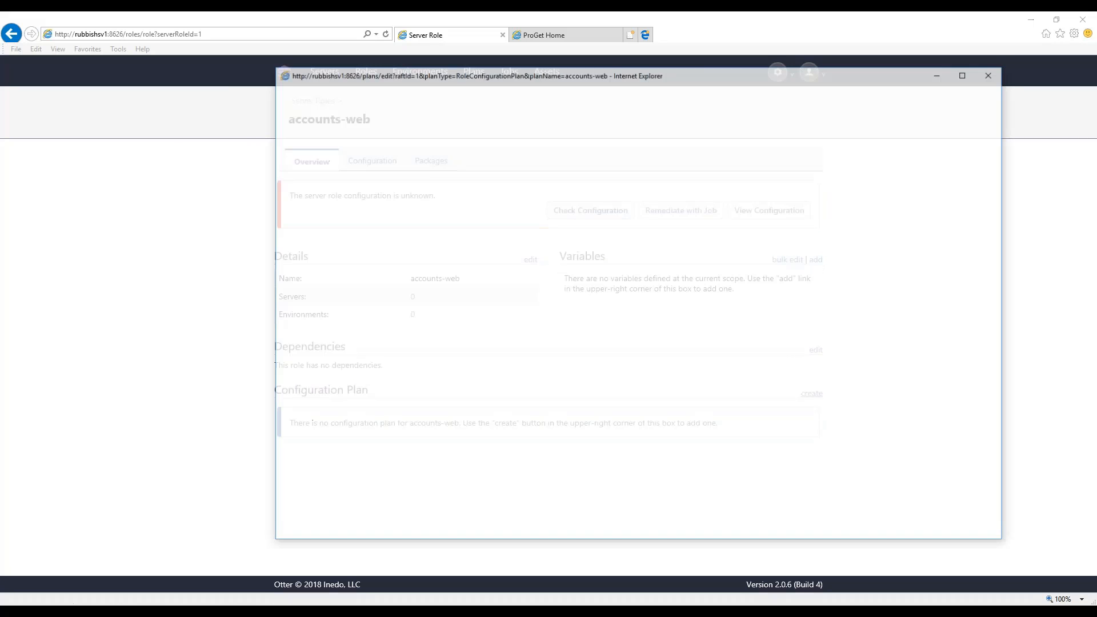
Load the plan editor and bring up the statement search with its category tag suggestions.
click(811, 392)
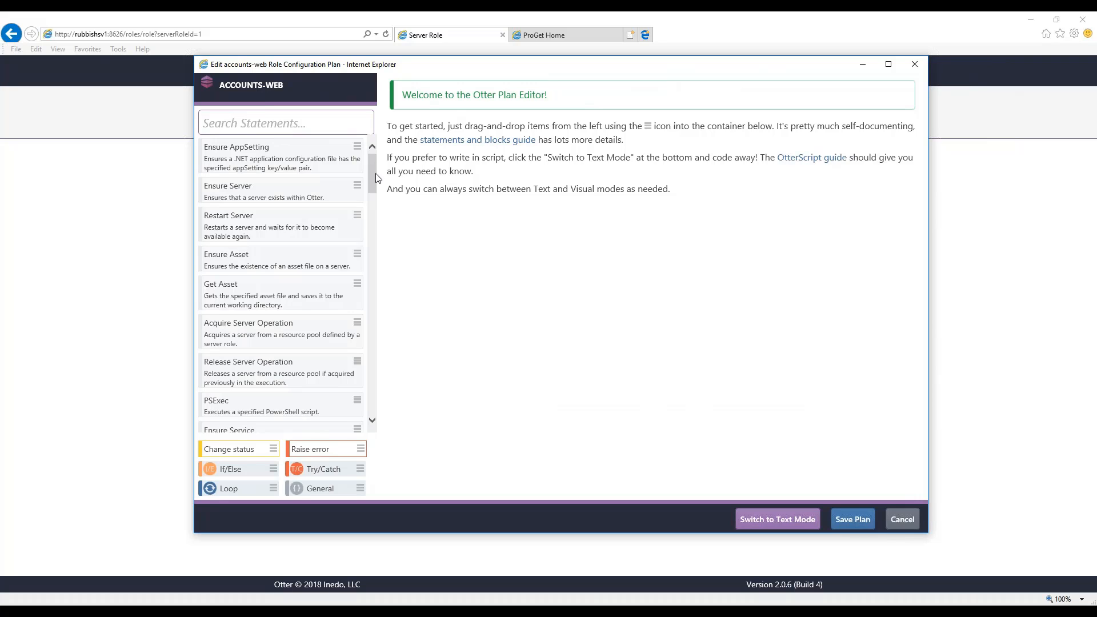
mouse_move(373, 187)
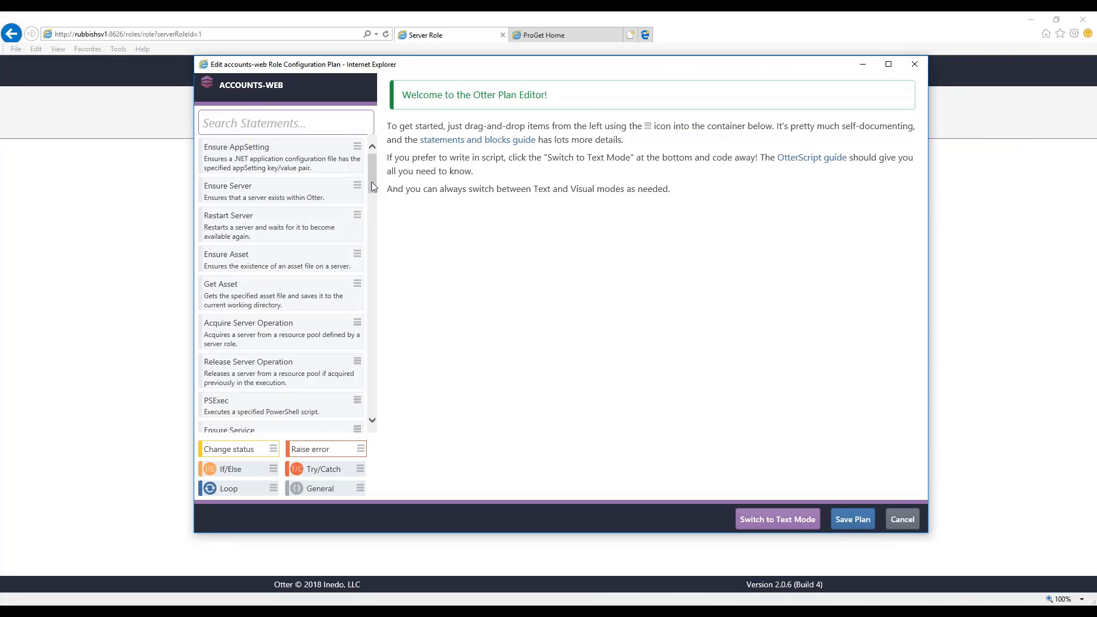
mouse_move(546, 206)
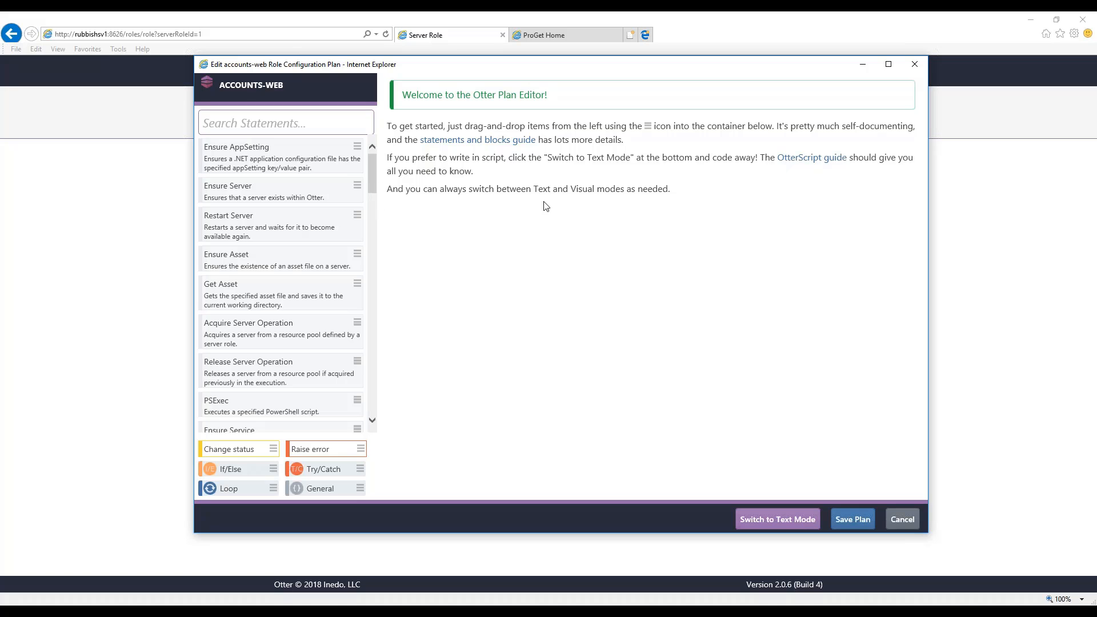
click(298, 122)
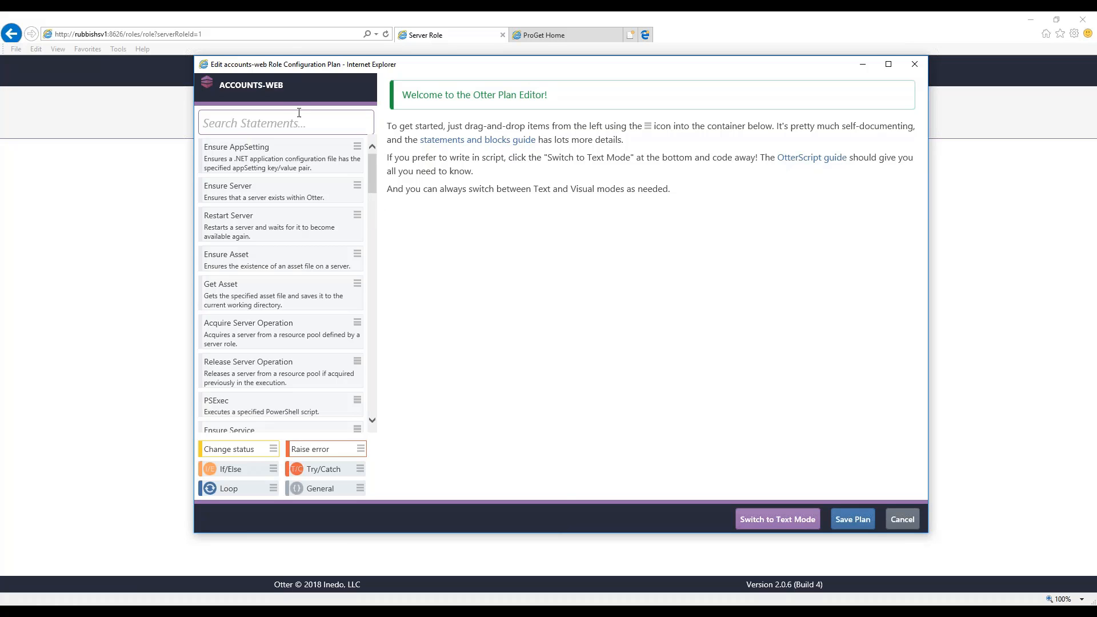
click(283, 122)
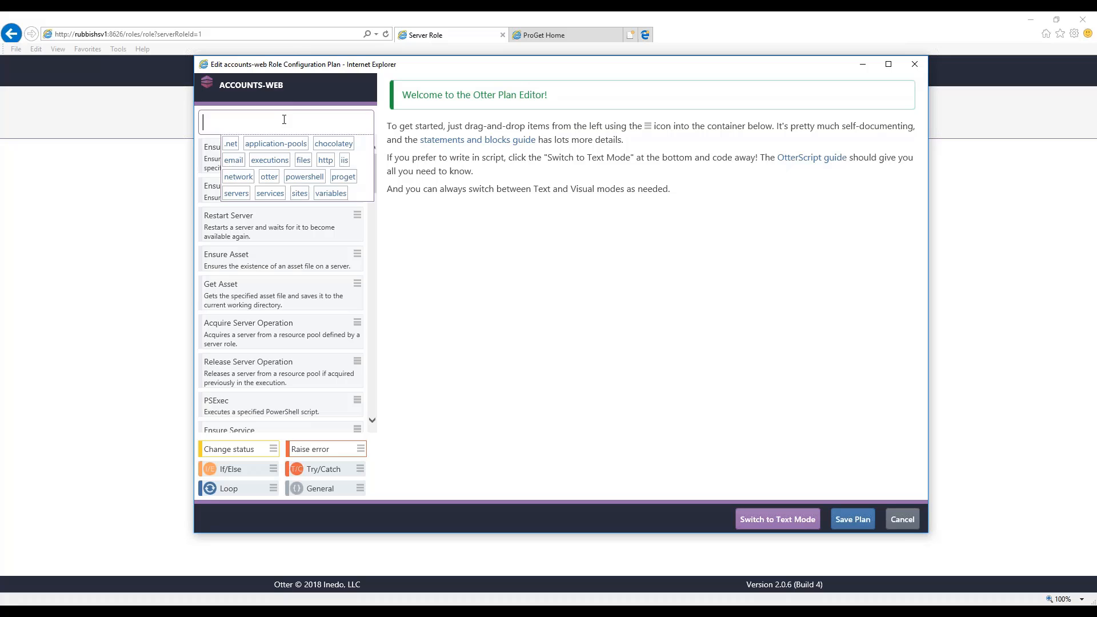
mouse_move(344, 163)
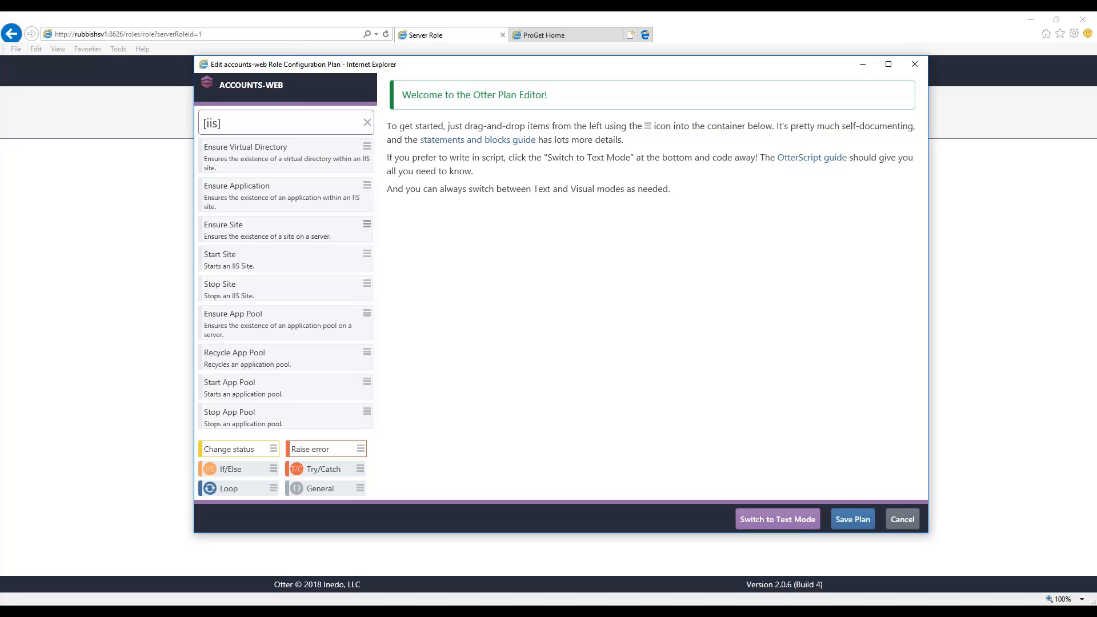
mouse_move(367, 313)
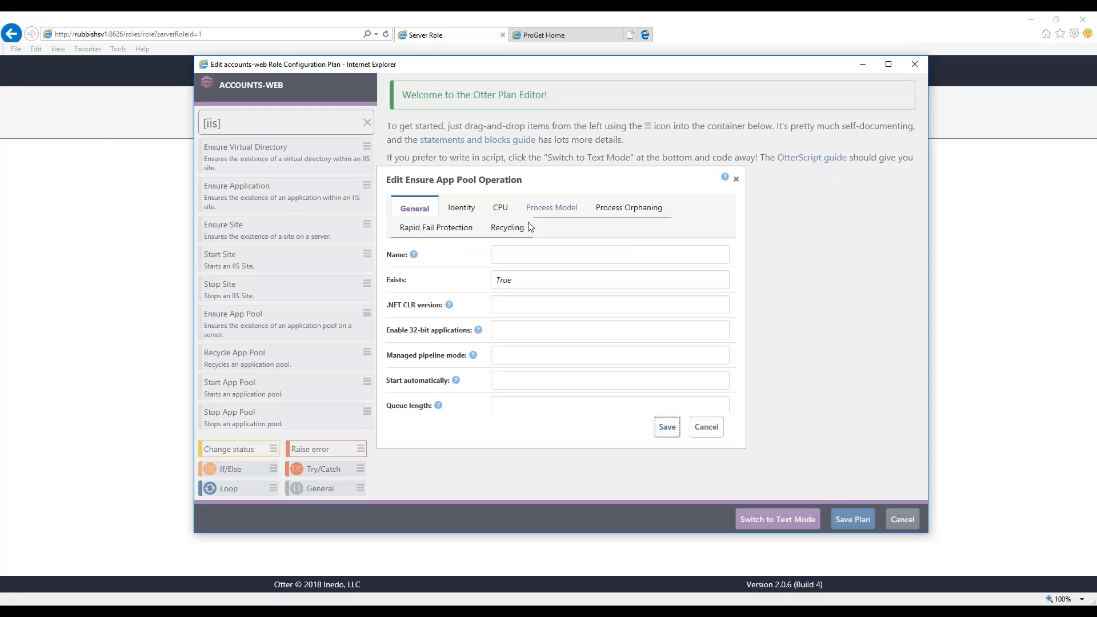
Name the pool AccountsAppPool with .NET CLR 4.0 and Classic pipeline mode.
click(610, 253)
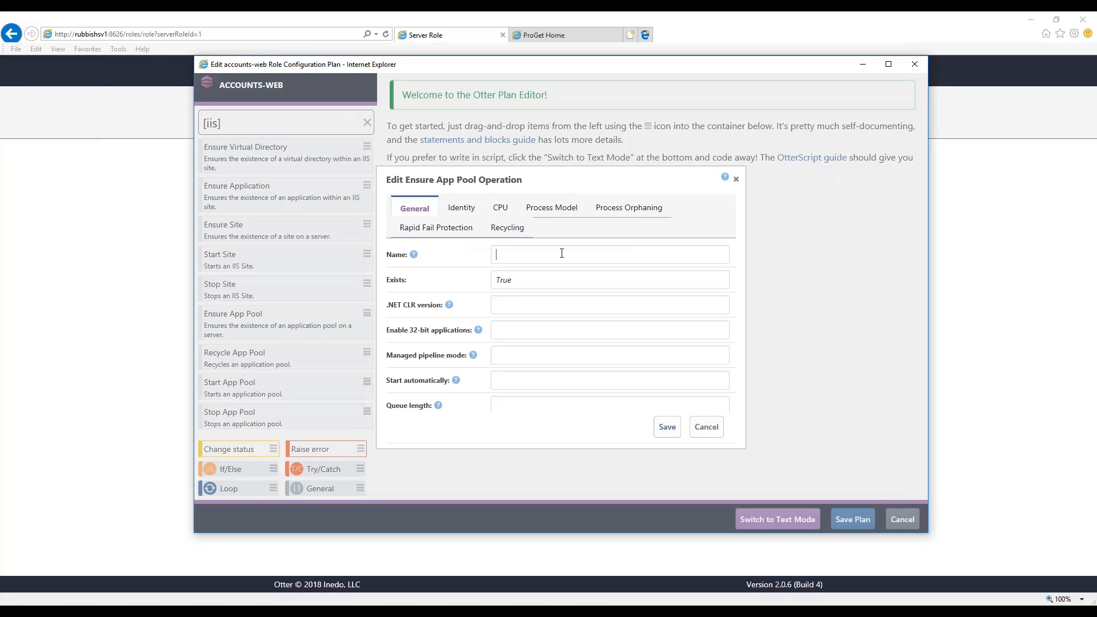
text(Accoun)
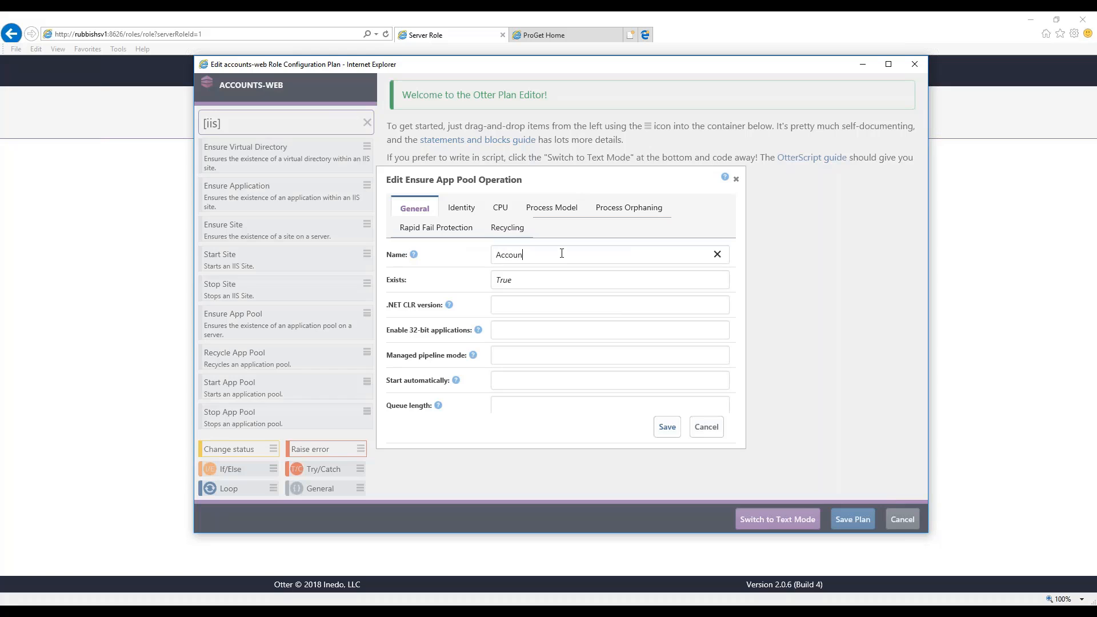
text(tsAppPool)
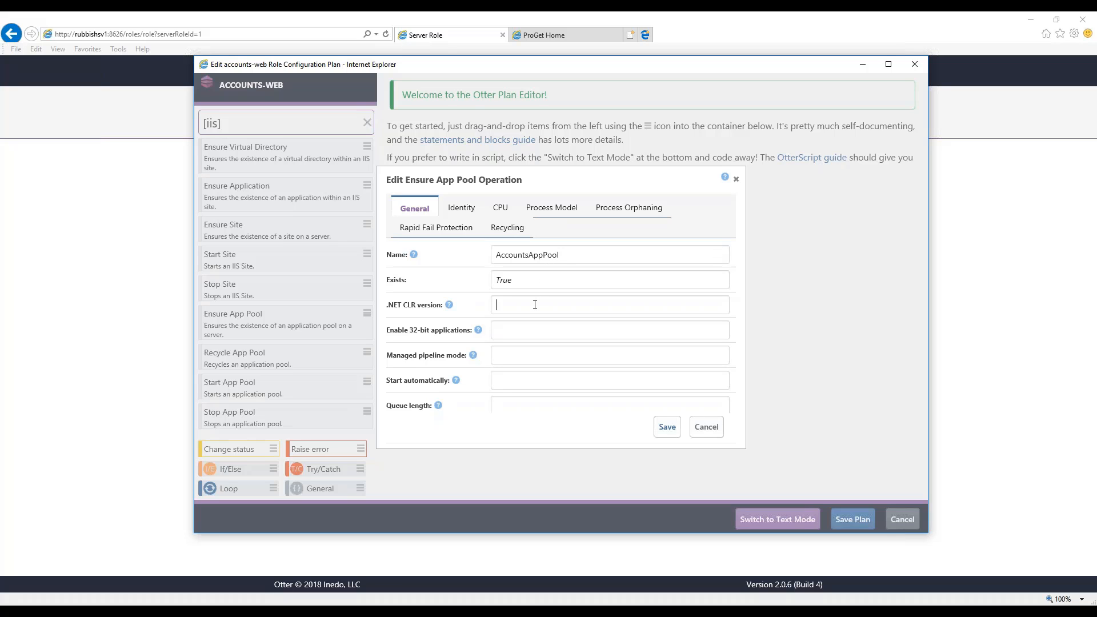
text(4.0)
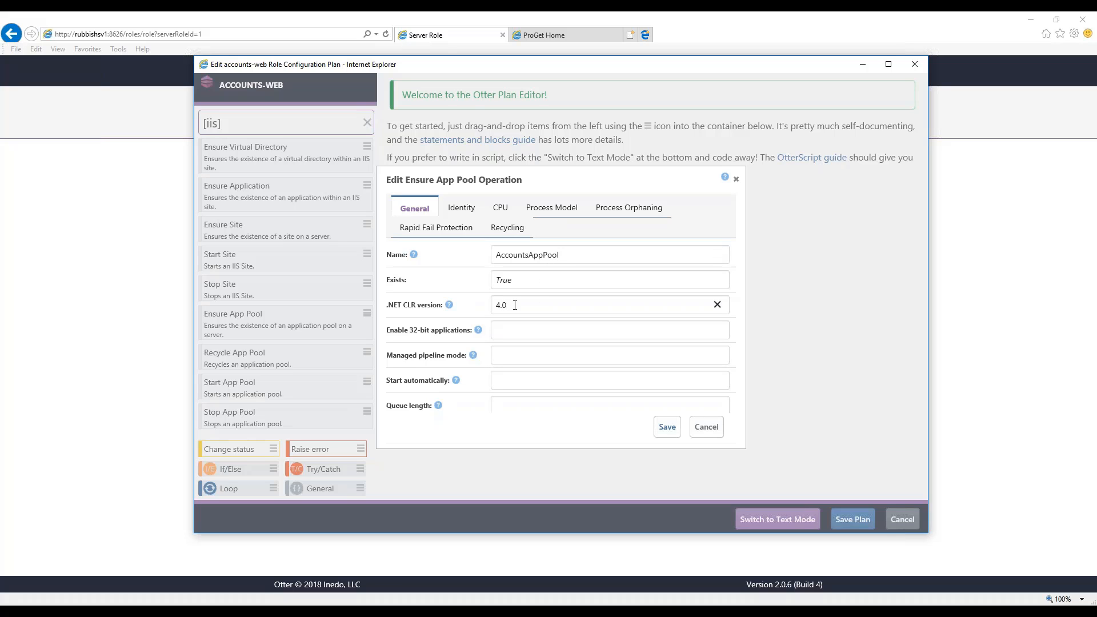
click(610, 354)
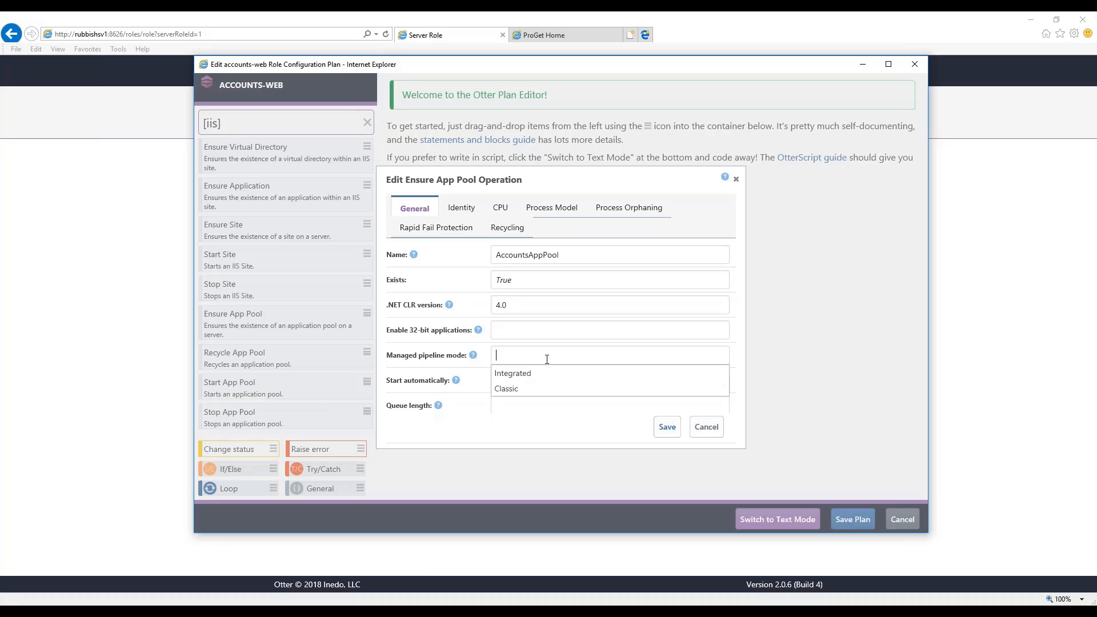
click(506, 388)
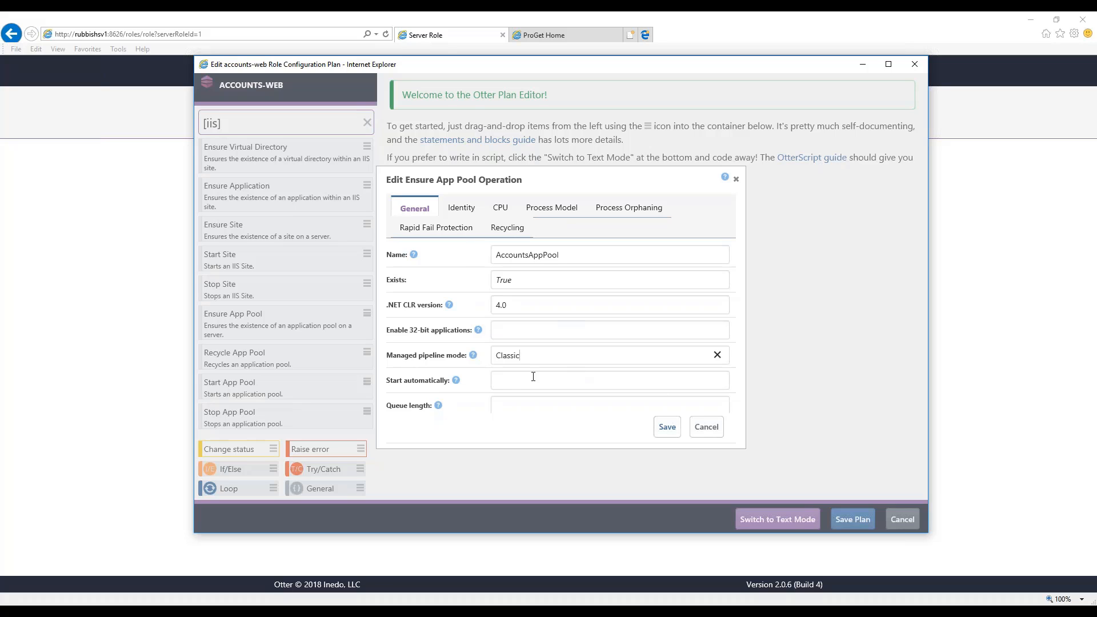
mouse_move(530, 329)
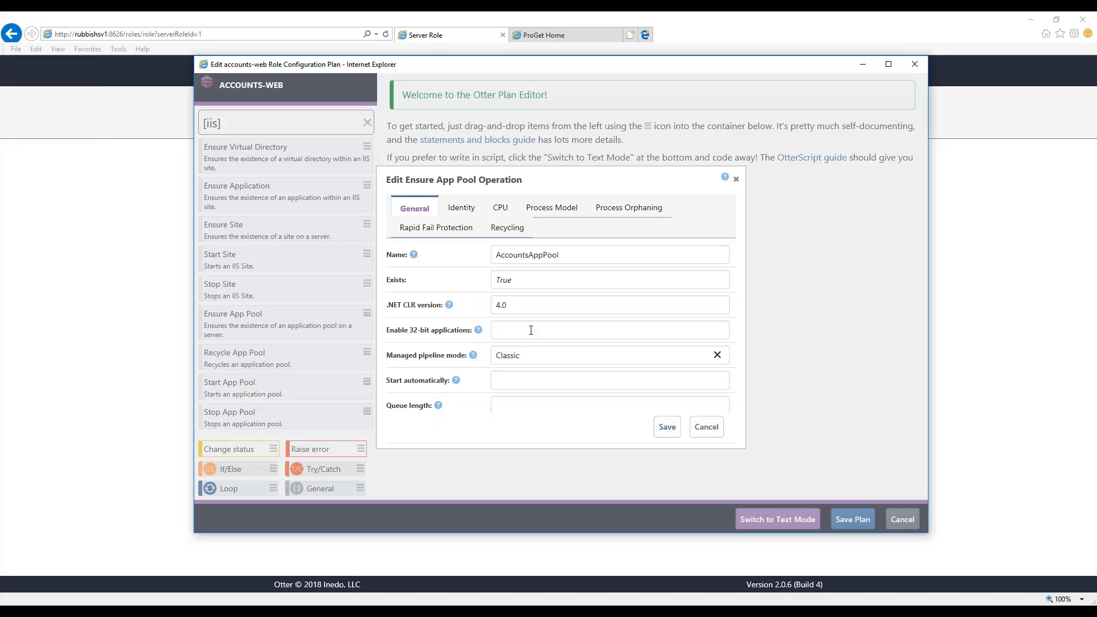
mouse_move(532, 327)
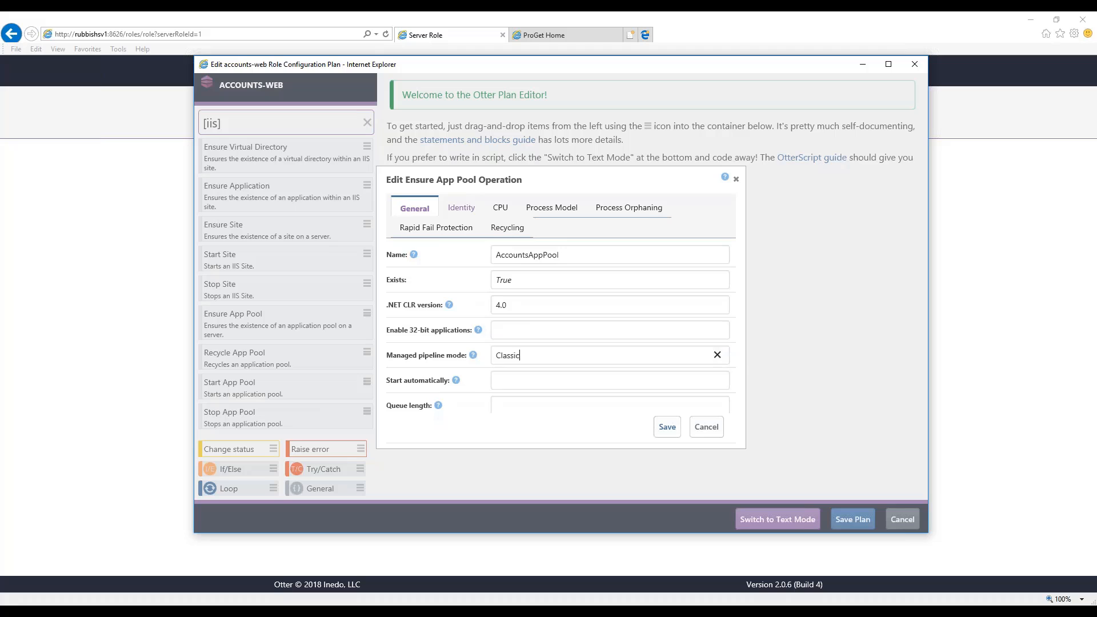
Review the Process Model load-user-profile setting unchanged and save the app pool operation.
click(552, 206)
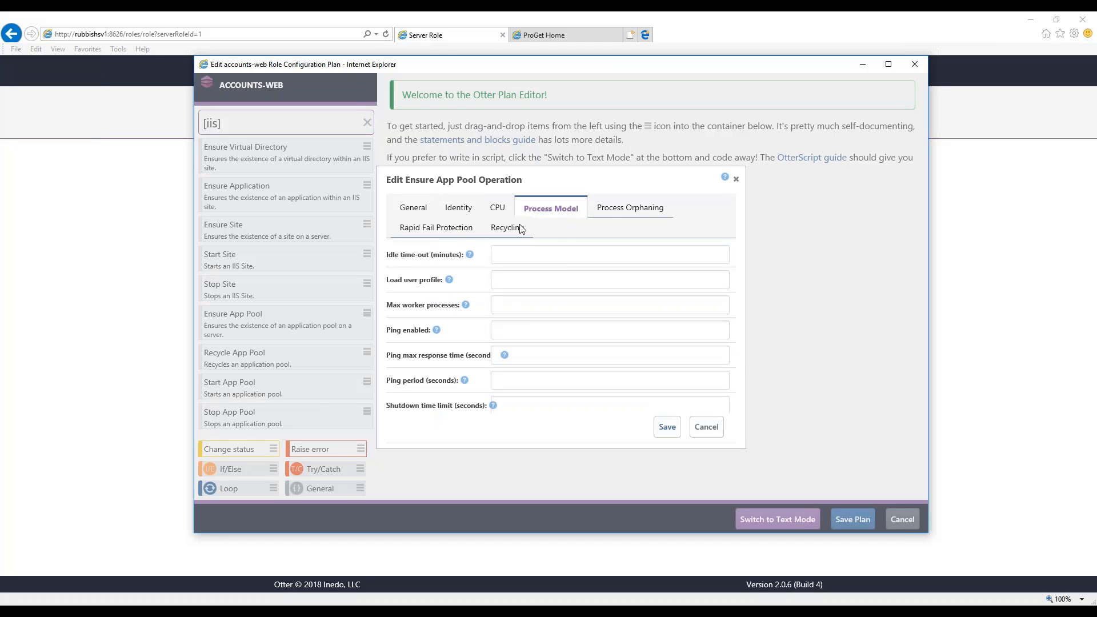
click(610, 278)
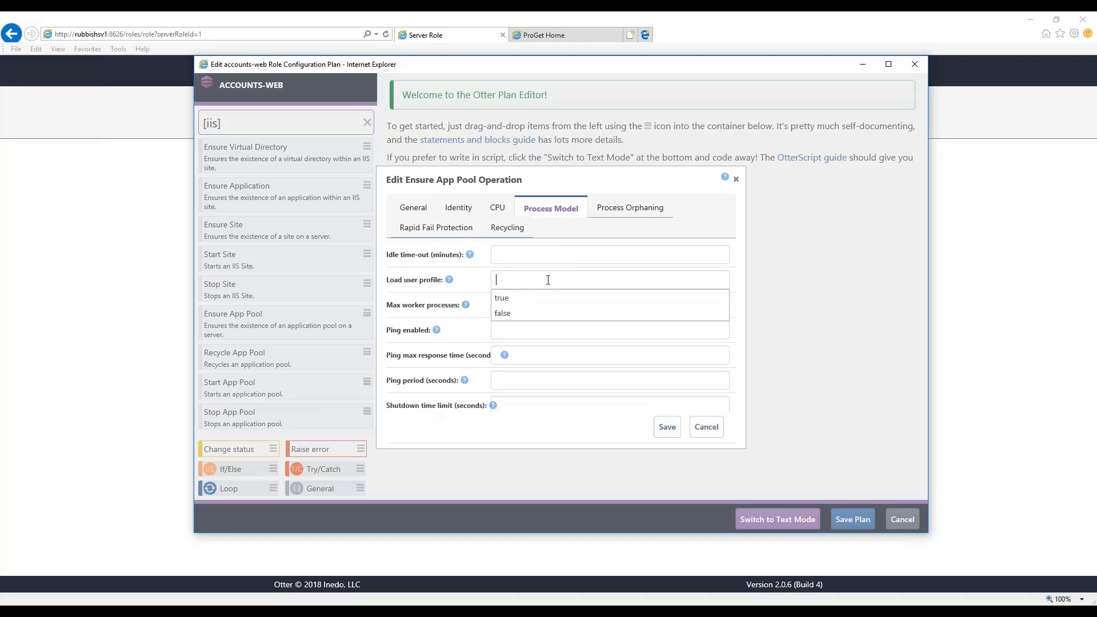
click(610, 254)
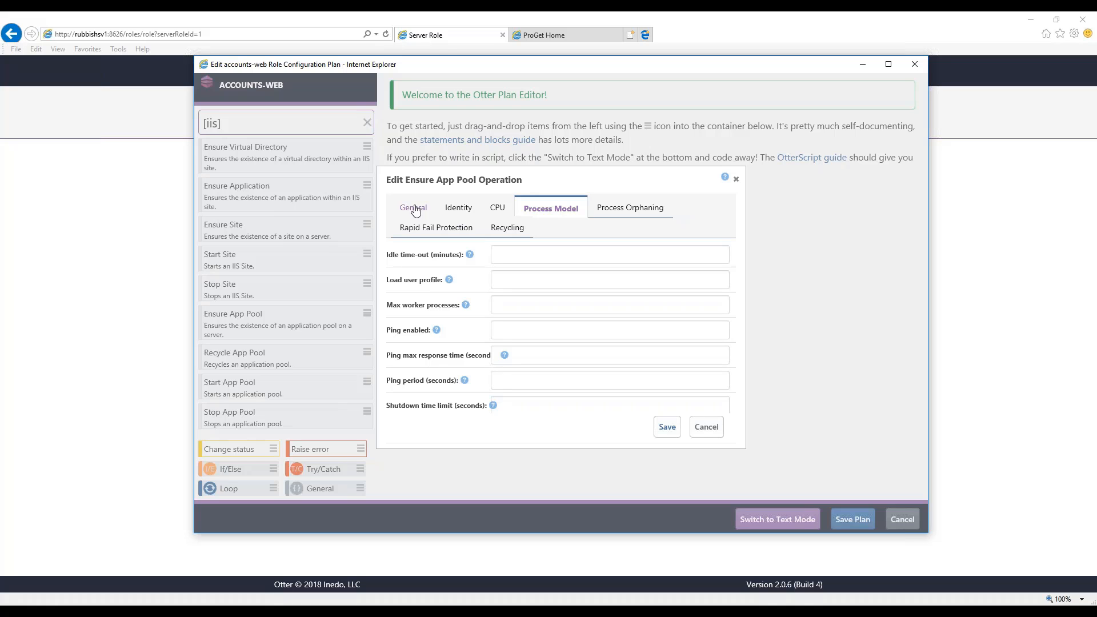
click(413, 207)
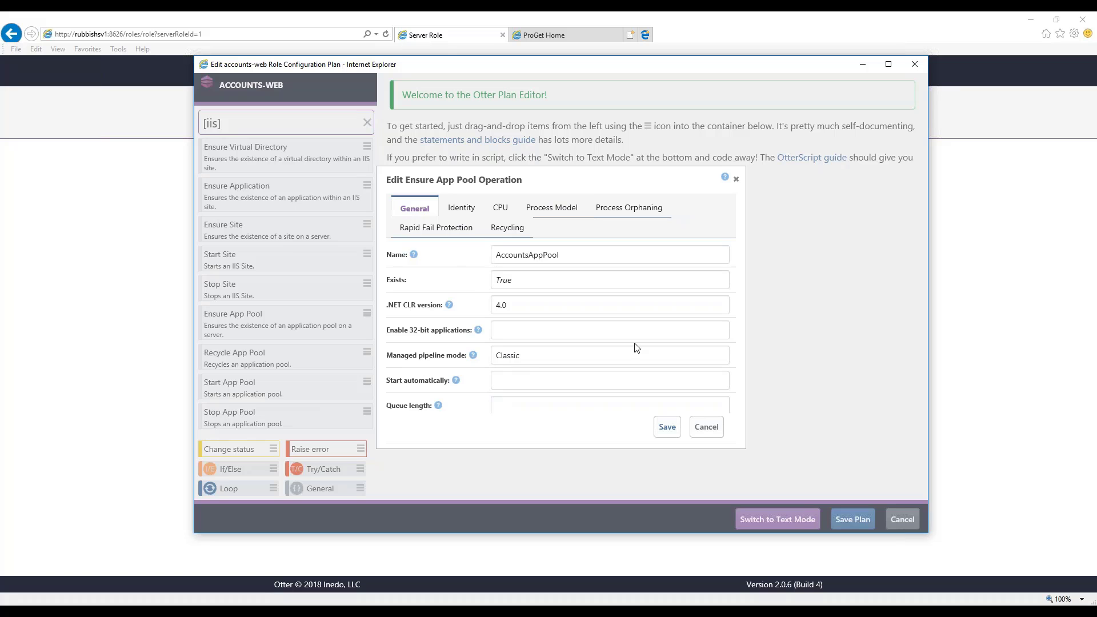
click(667, 427)
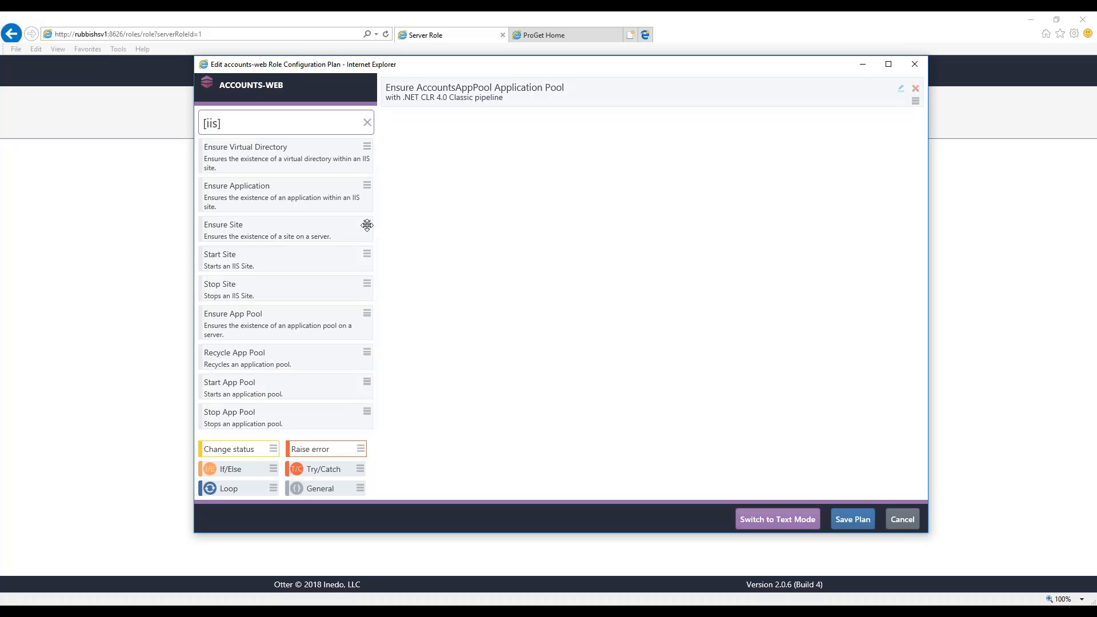
Add an Ensure Site step named Accounts on AccountsAppPool at c:\Websites\Accounts.
click(245, 227)
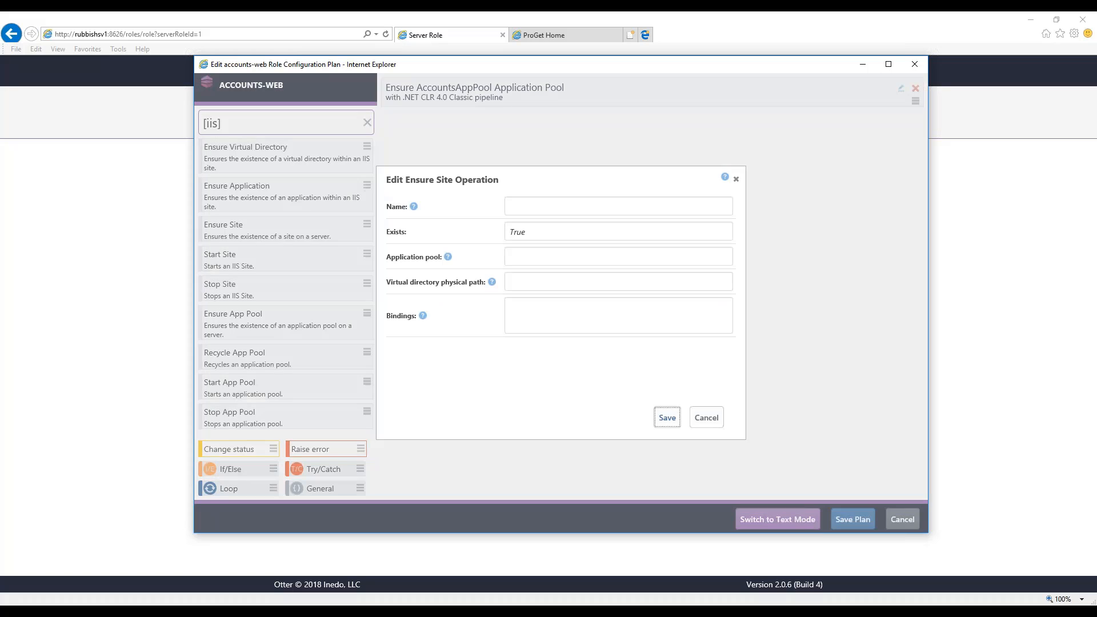
click(618, 206)
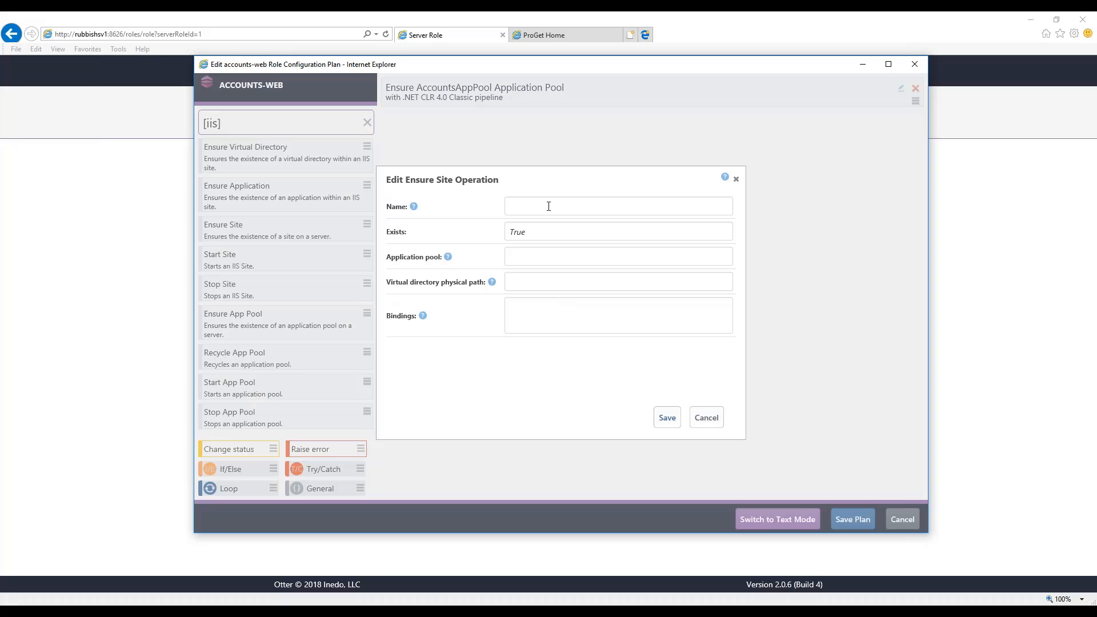
text(Accounts)
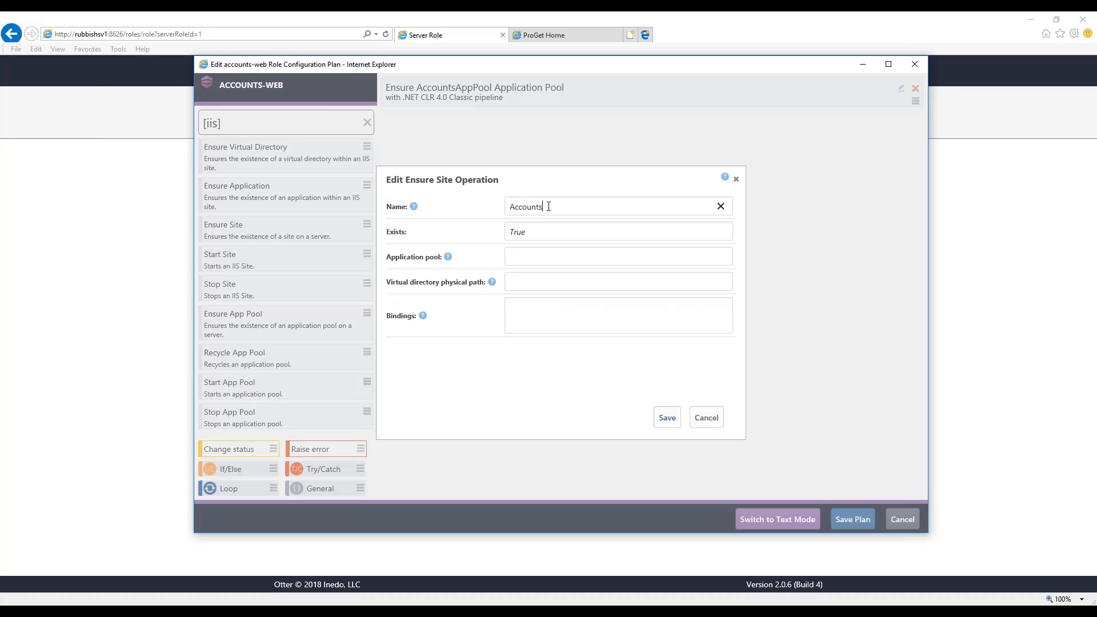
text(A)
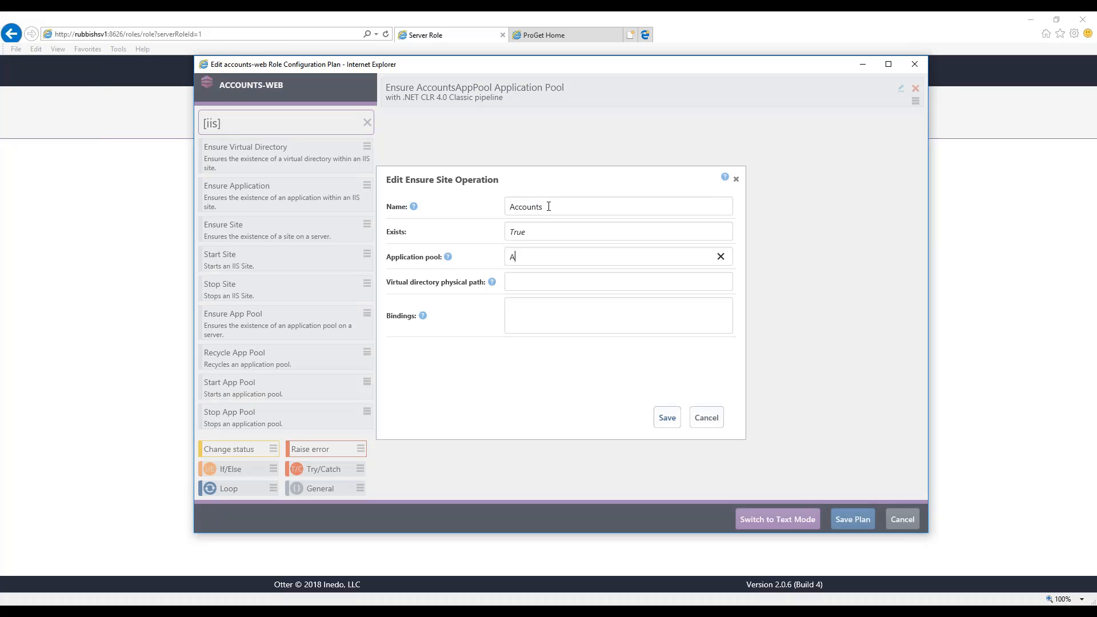
text(ccountsAppPool)
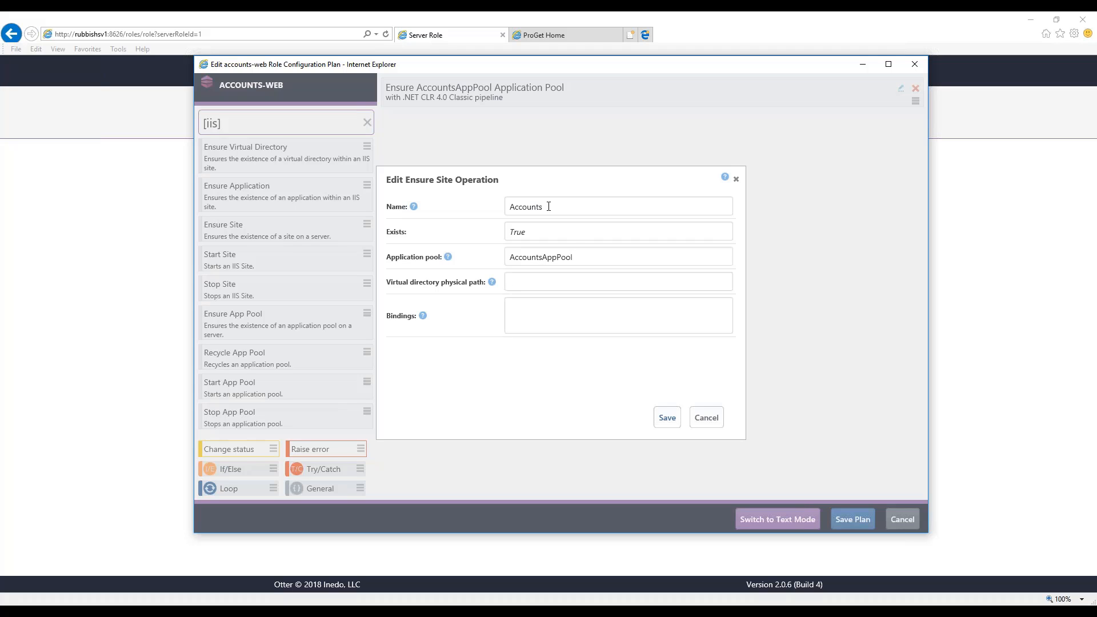
text(c:\)
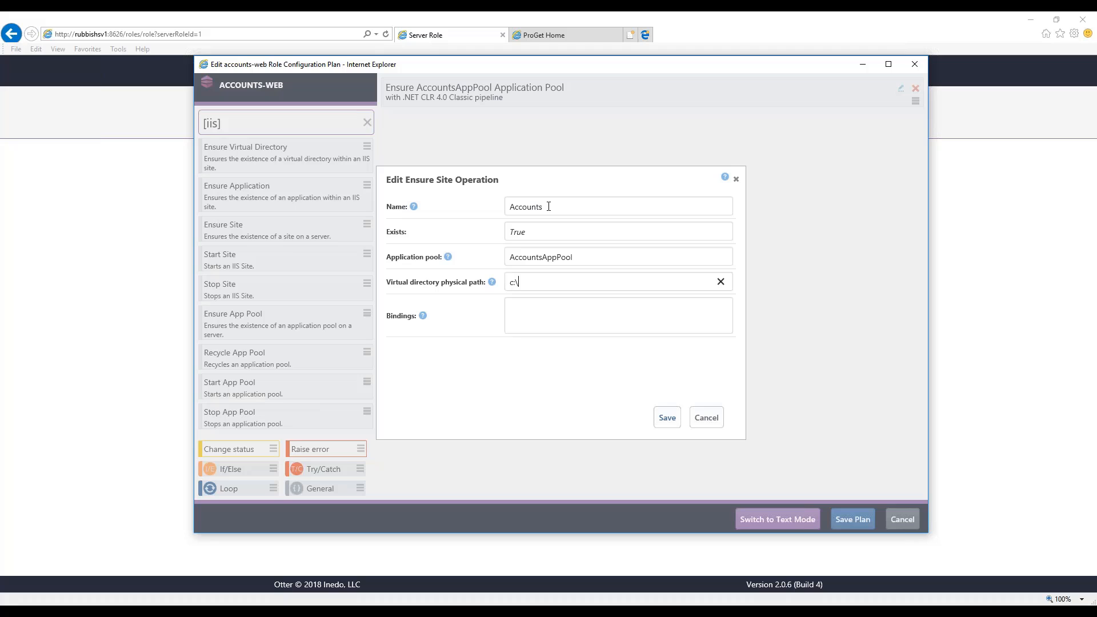
text(Websites\Accounts)
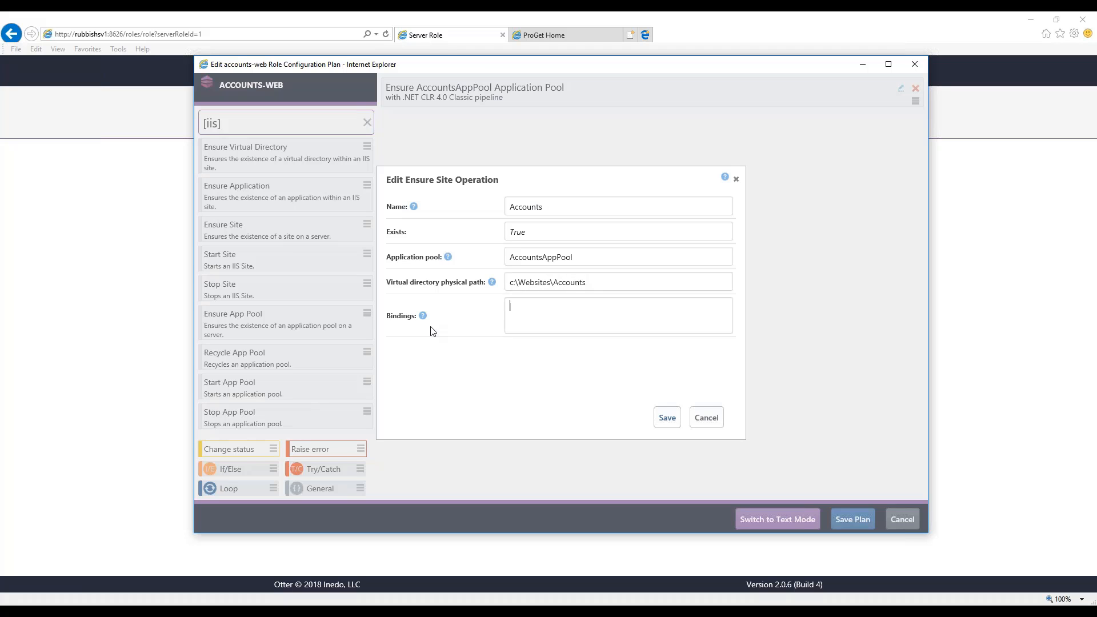
mouse_move(422, 316)
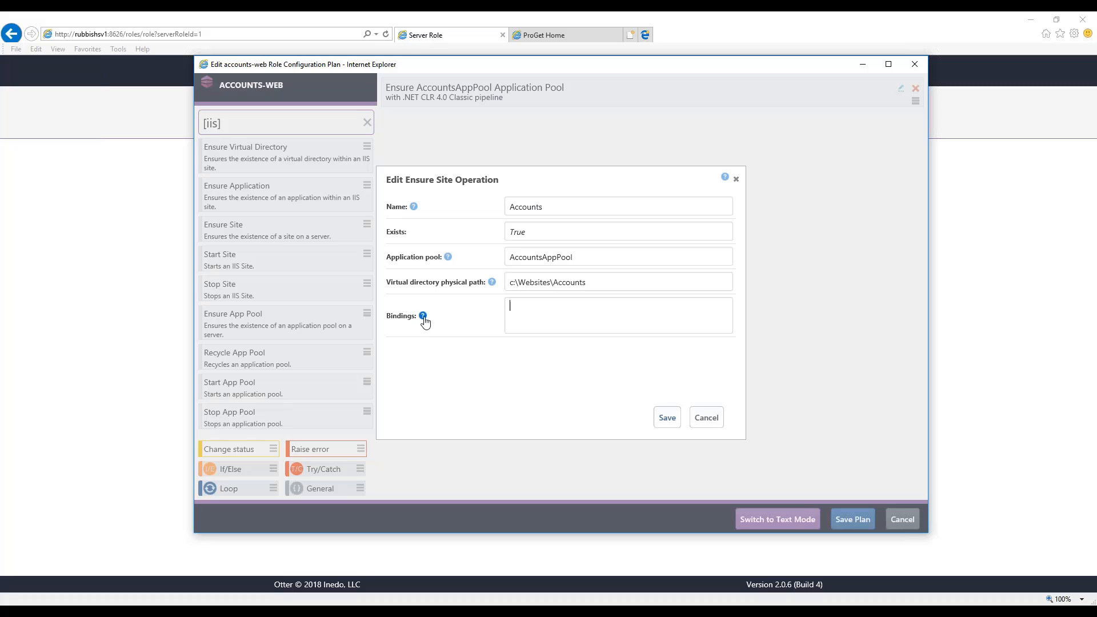
Bind the site to port 80 for accountsweb.local over http and save the operation.
click(423, 315)
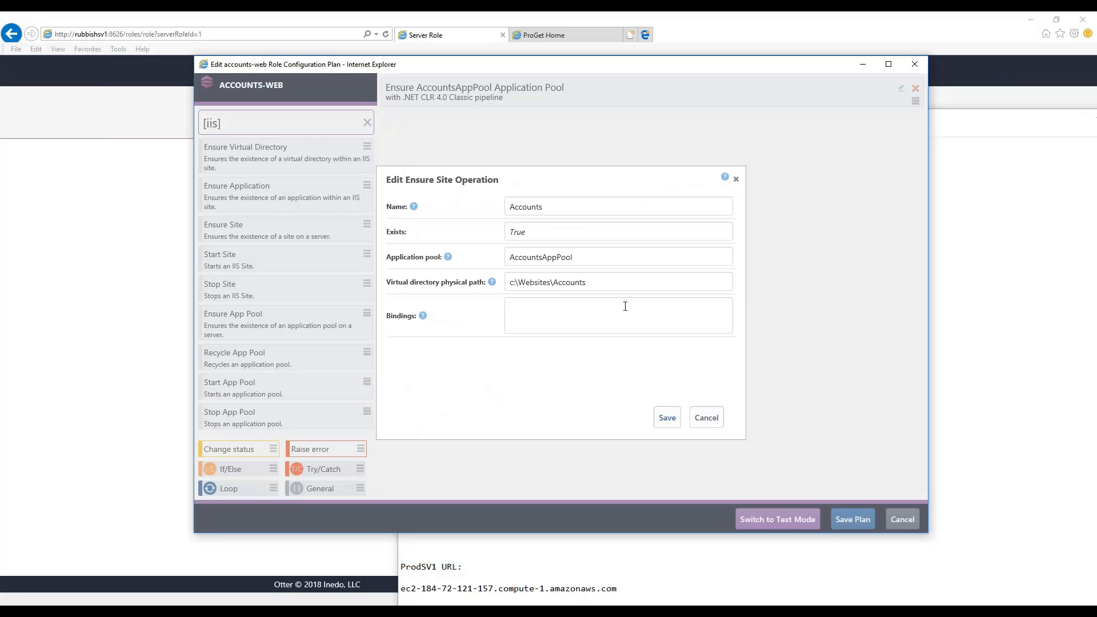
text(@(%(IPAddress: *, Port: 80, HostName: accountsweb.local, Protocol: http)))
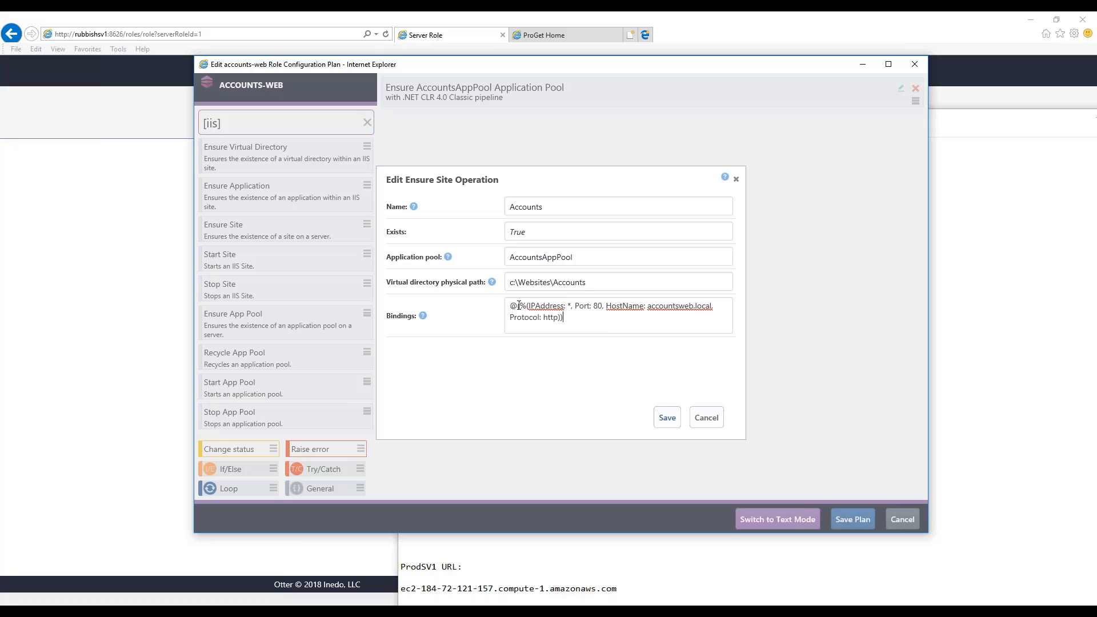
double_click(546, 306)
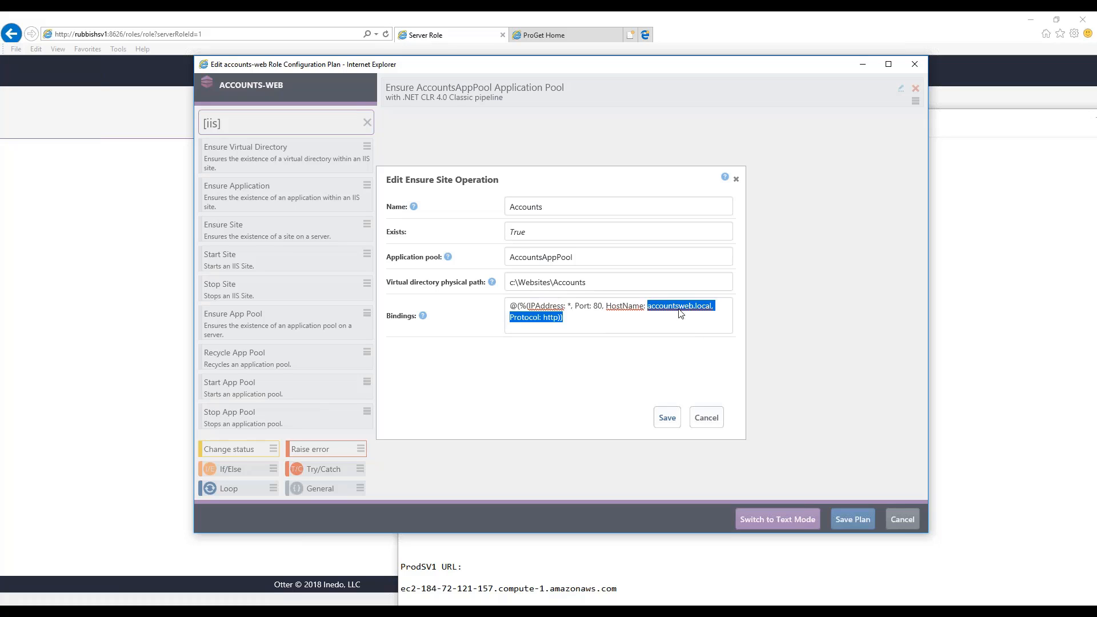
click(667, 417)
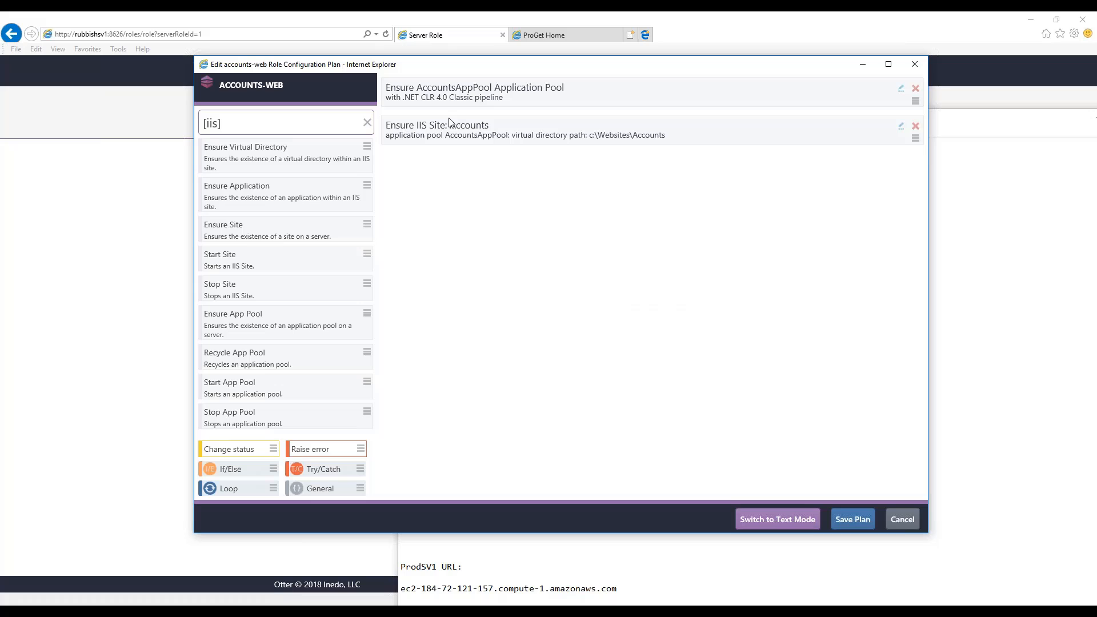
mouse_move(768, 520)
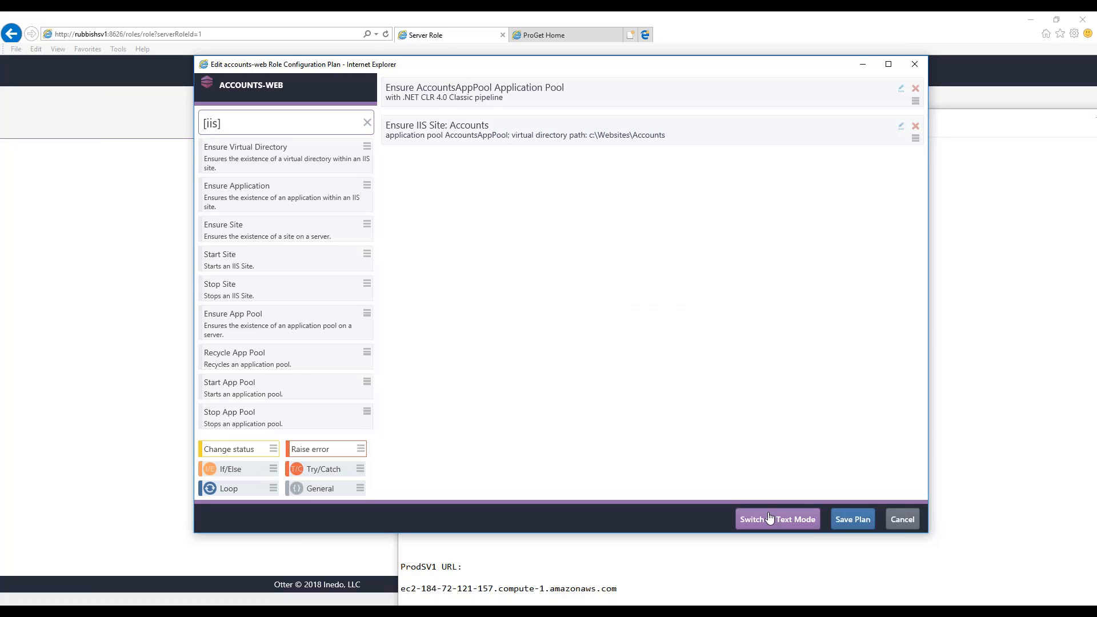
Show the plan as OtterScript text listing IIS::Ensure-AppPool and IIS::Ensure-Site Accounts.
click(777, 518)
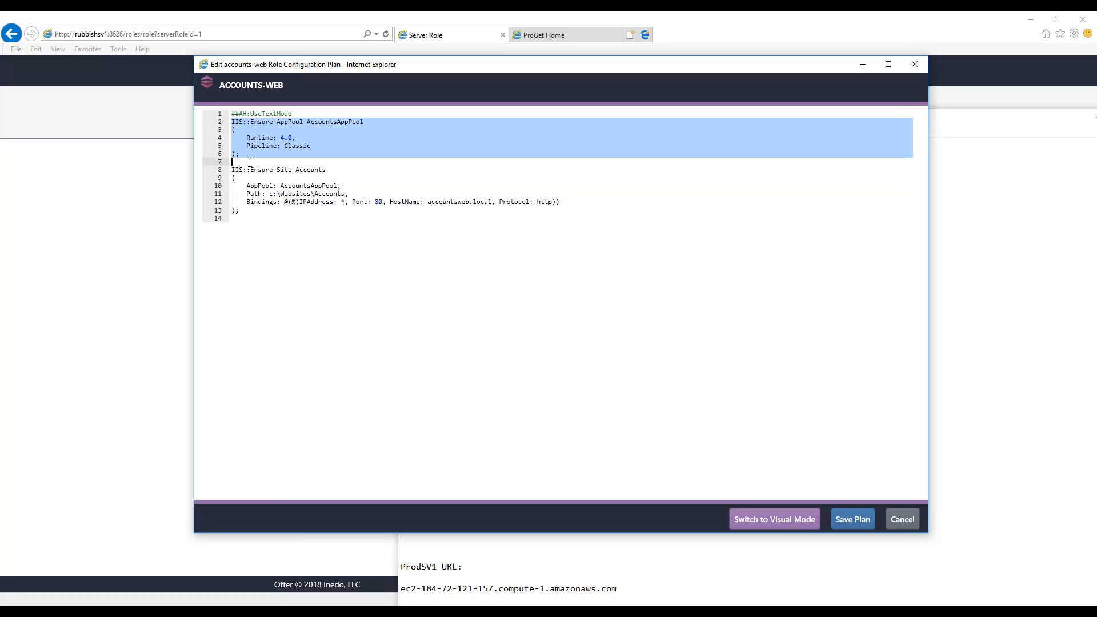
click(418, 233)
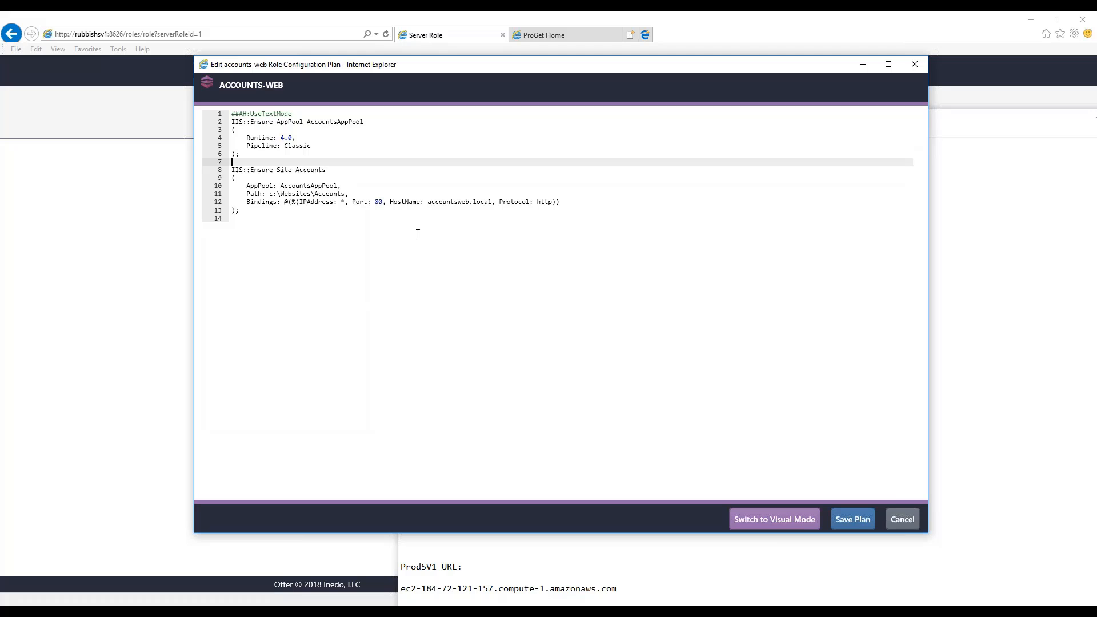
click(774, 518)
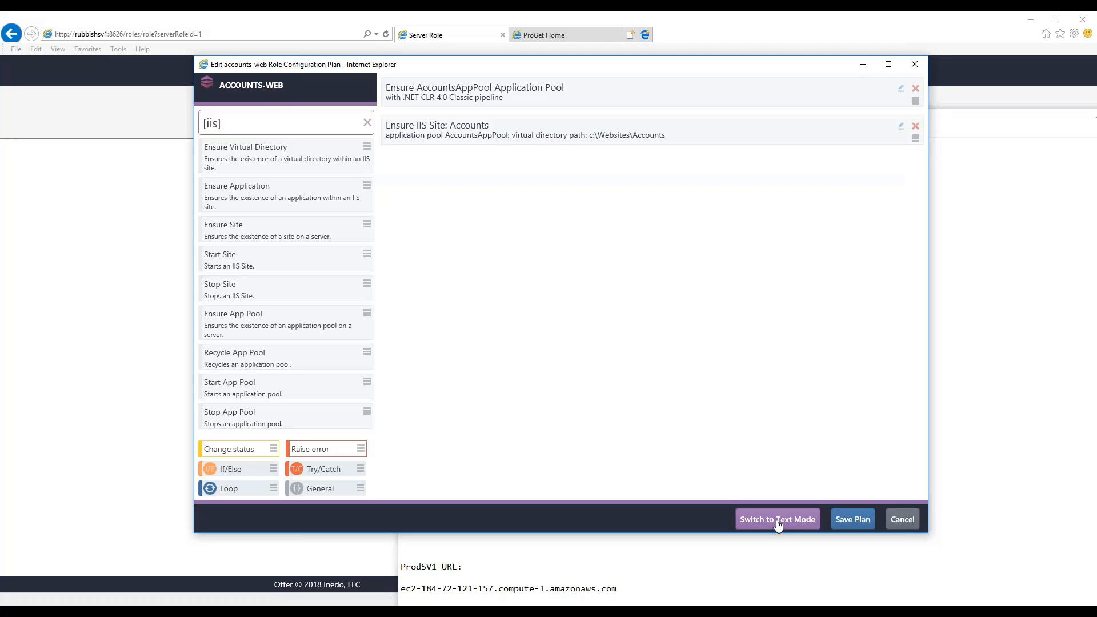
click(776, 518)
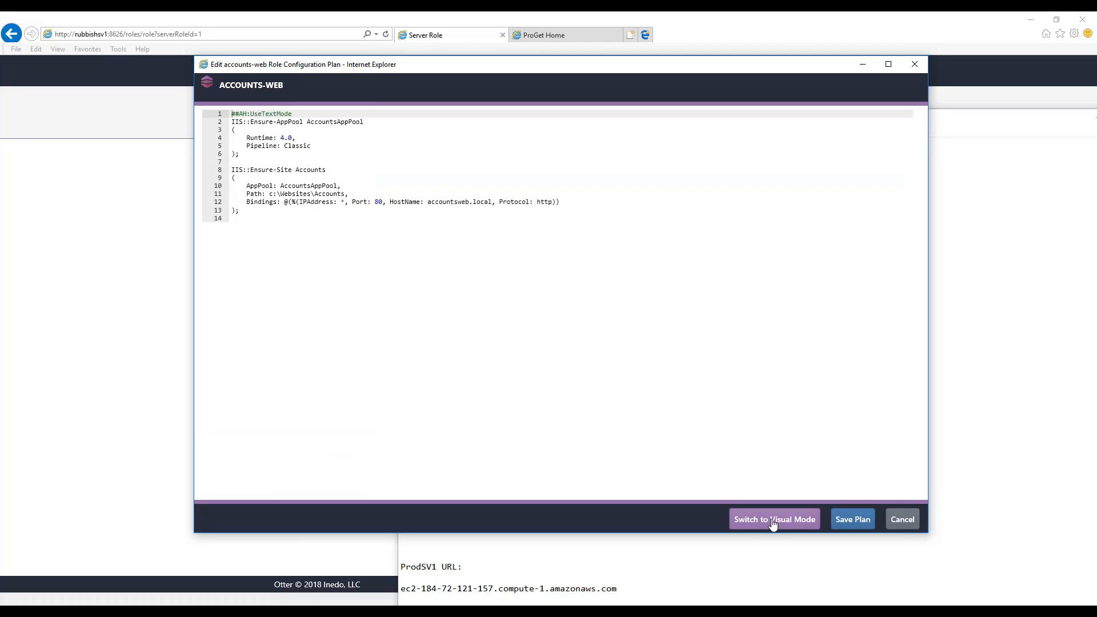
Remove the duplicated Accounts site block and save the plan back to the role overview.
drag(232, 169, 238, 218)
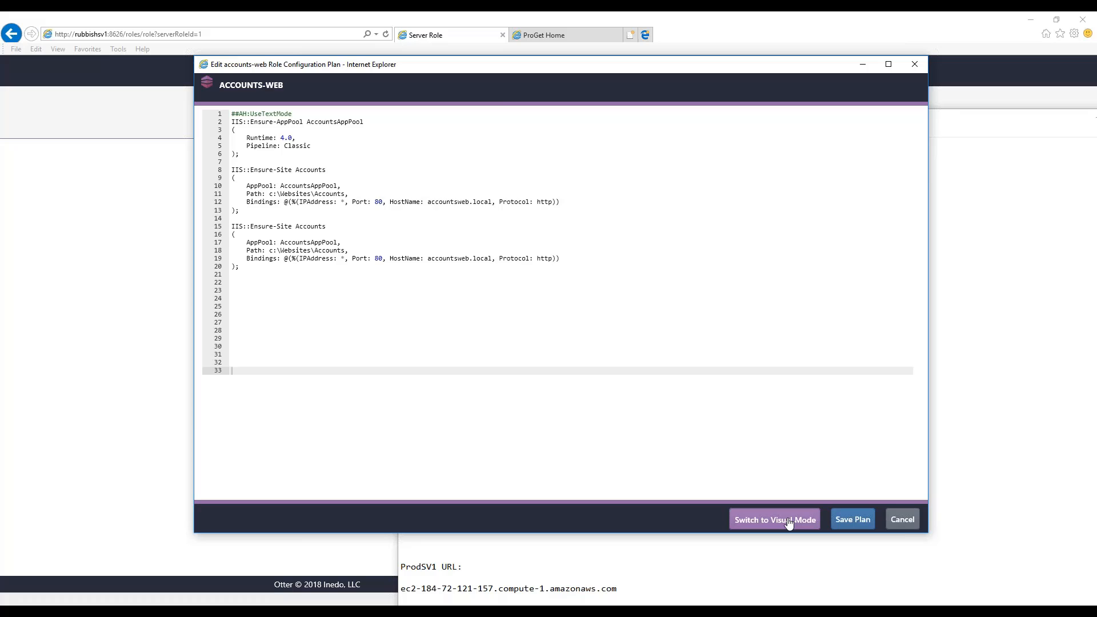
click(774, 519)
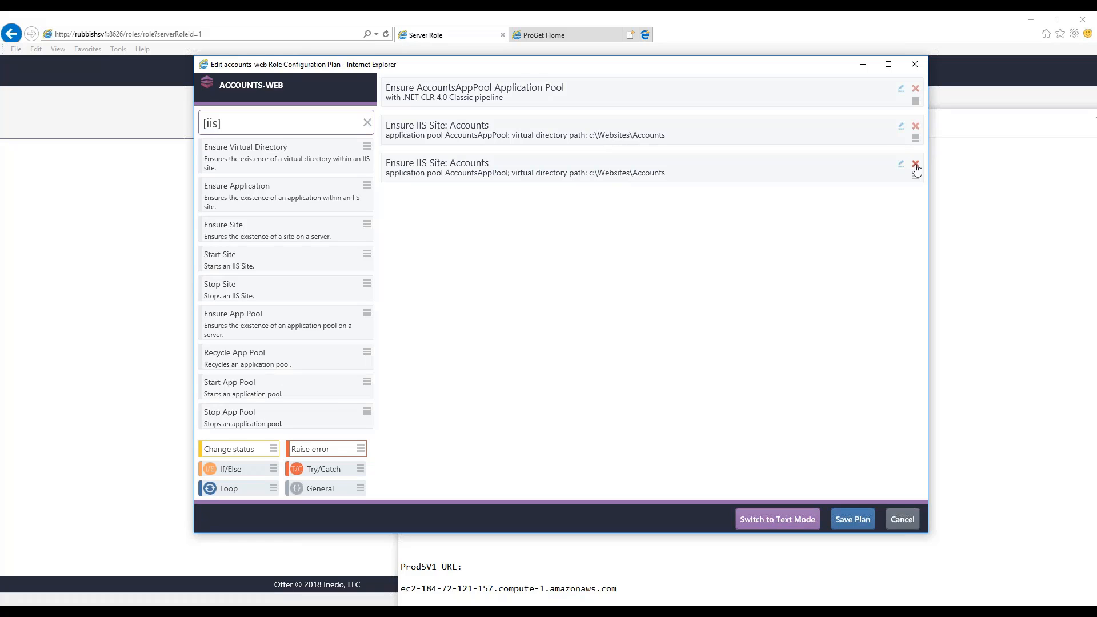
click(776, 518)
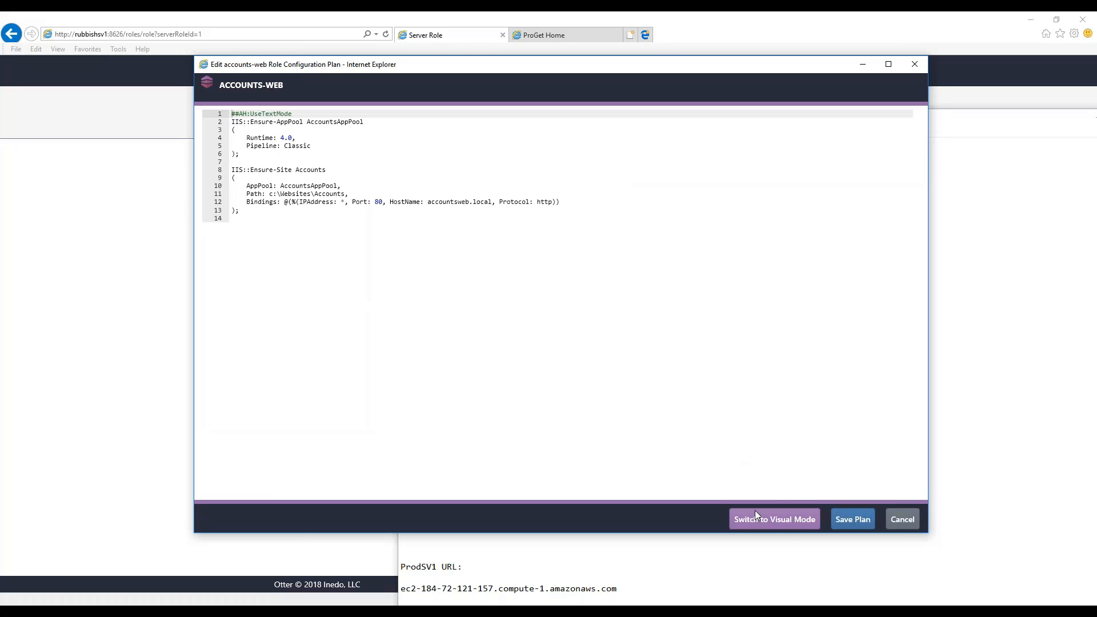
click(903, 519)
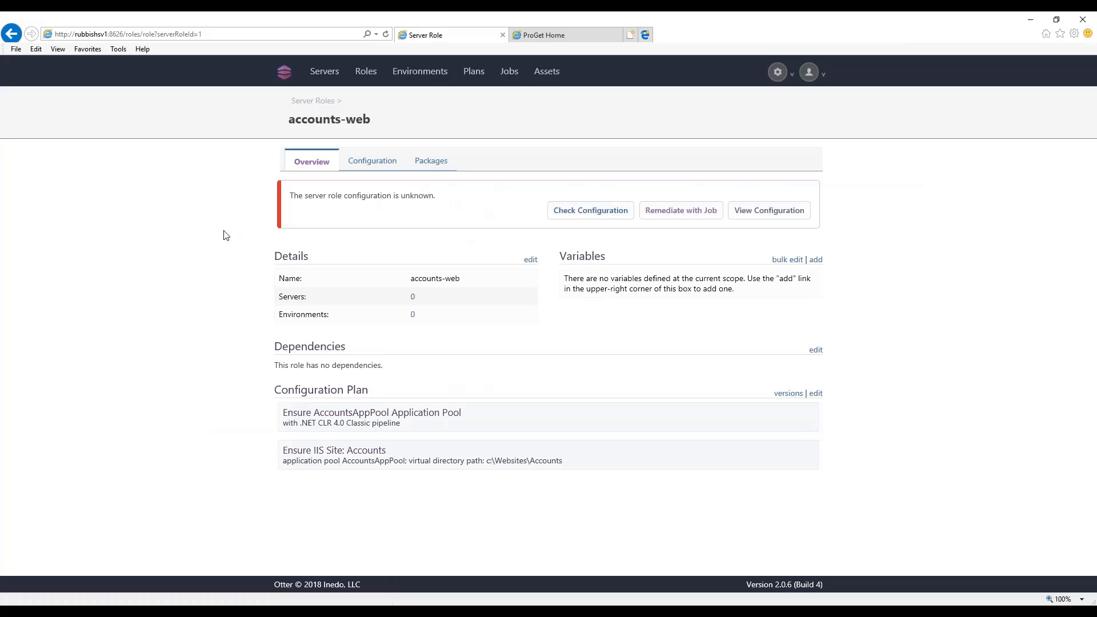